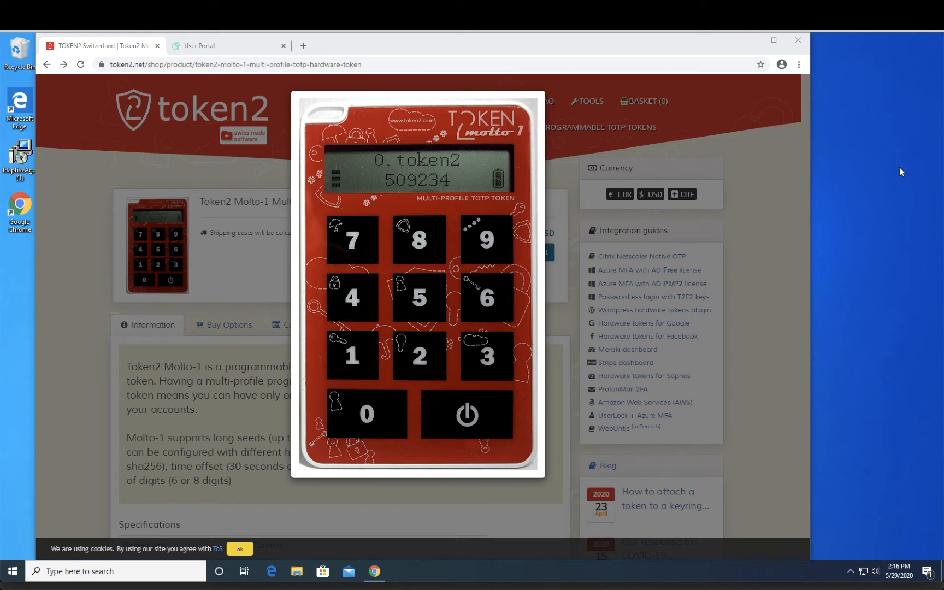
{"action": "mouse_move", "coordinate": [901, 175]}
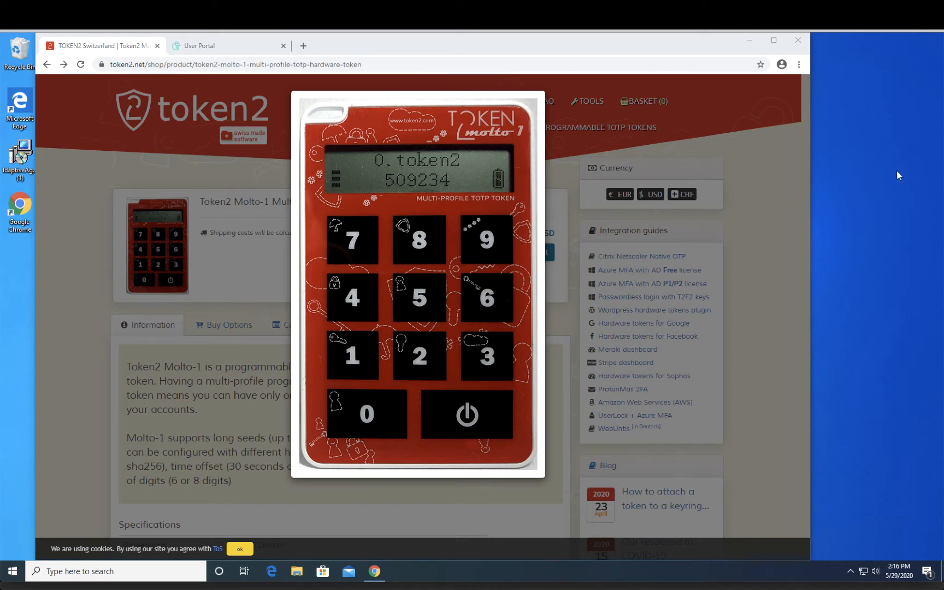
{"action": "mouse_move", "coordinate": [206, 173]}
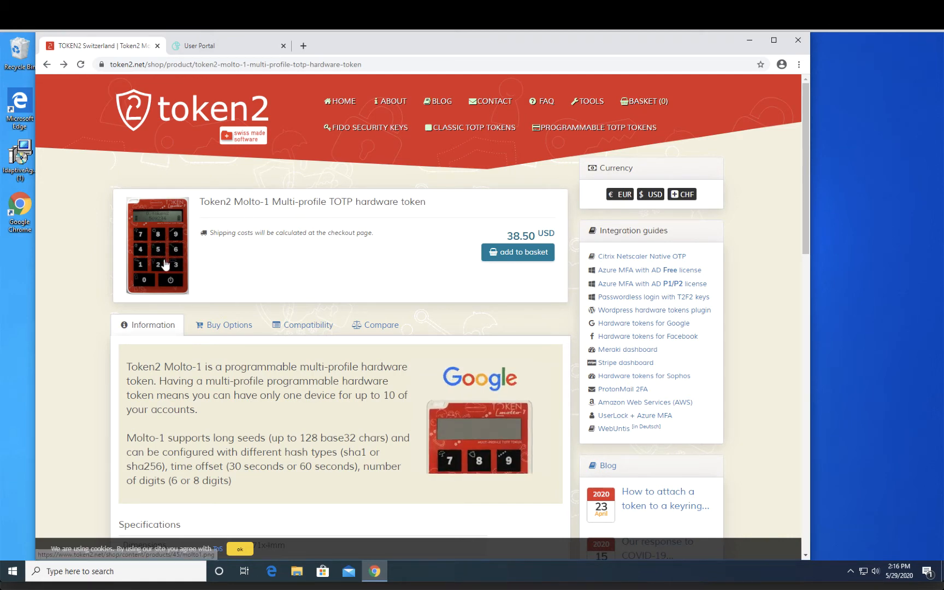
- Scroll down the Molto-1 product page once the enlarged image is closed
{"action": "scroll", "scroll_direction": "down", "scroll_amount": 3}
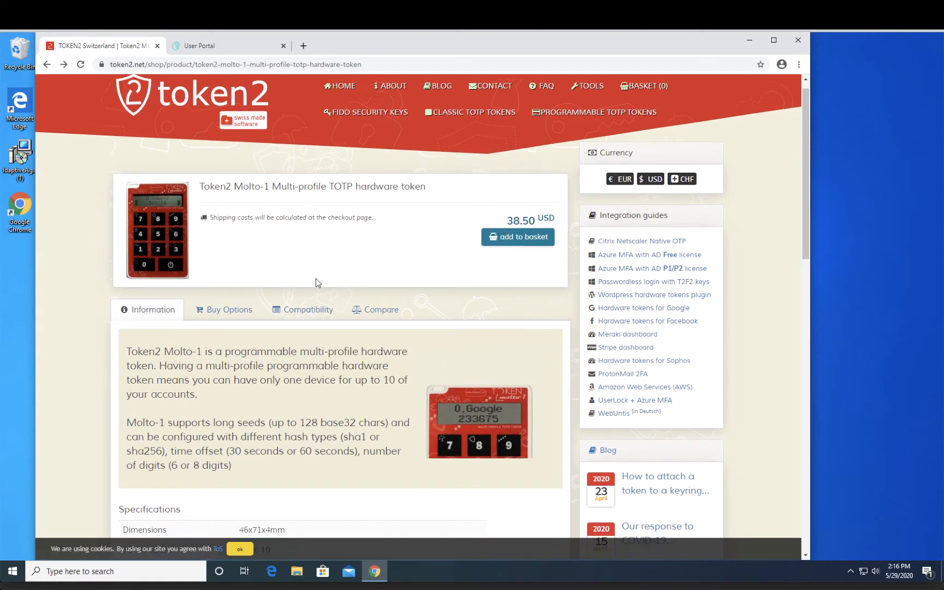
- Open the Windows App guide from the Molto-1 specifications and scroll through it
{"action": "scroll", "scroll_direction": "down", "scroll_amount": 3}
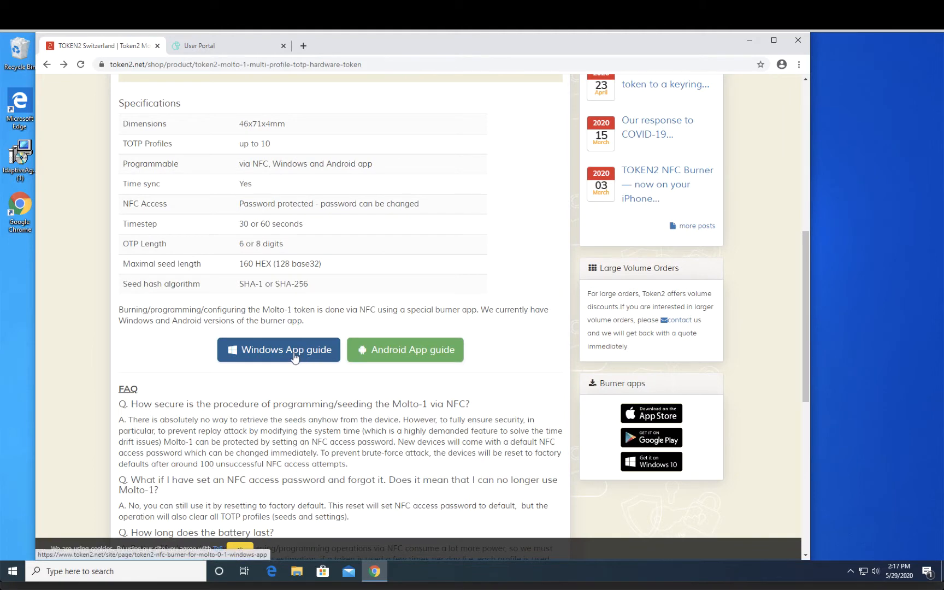
{"action": "left_click", "coordinate": [278, 349]}
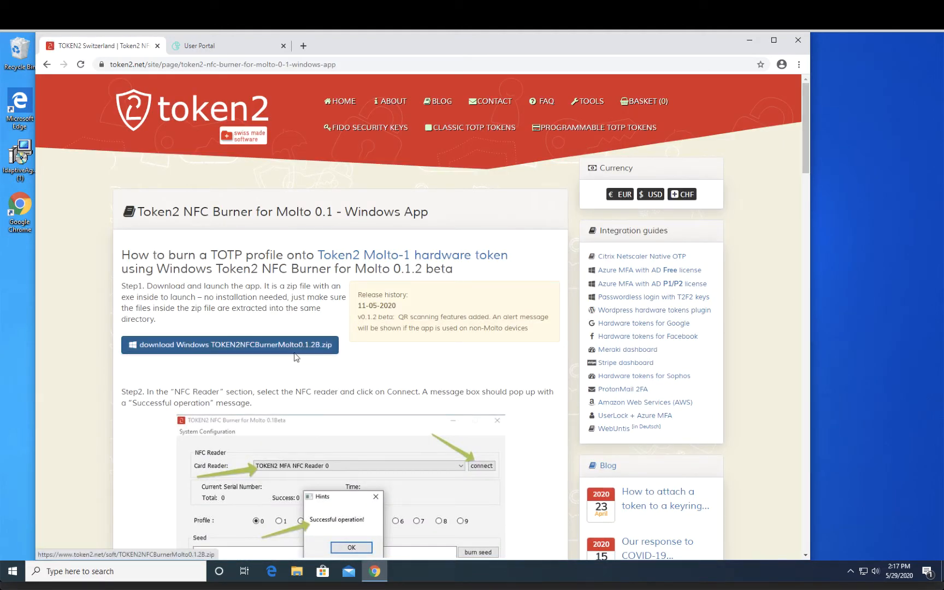
{"action": "left_click", "coordinate": [229, 344]}
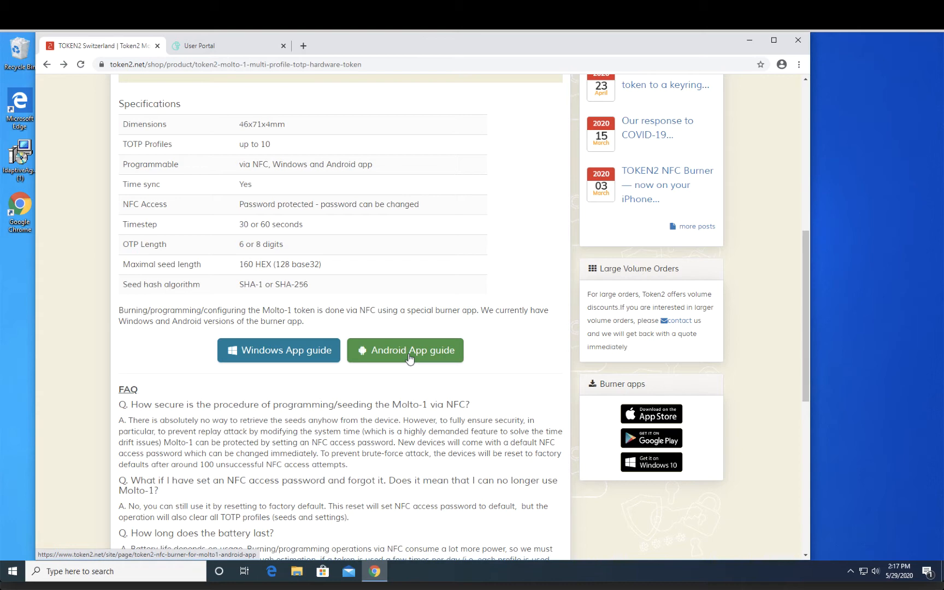
{"action": "left_click", "coordinate": [278, 350]}
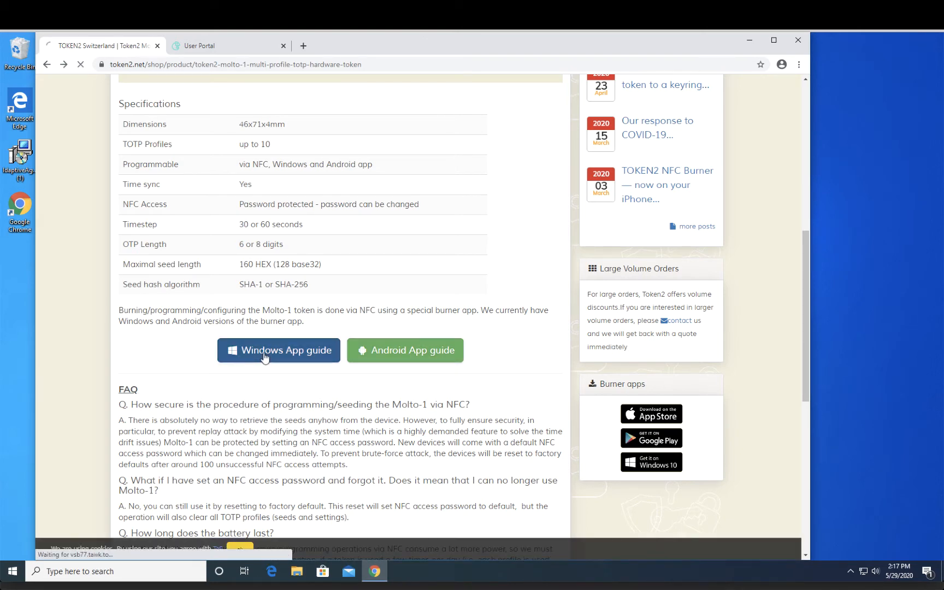
{"action": "left_click", "coordinate": [278, 350]}
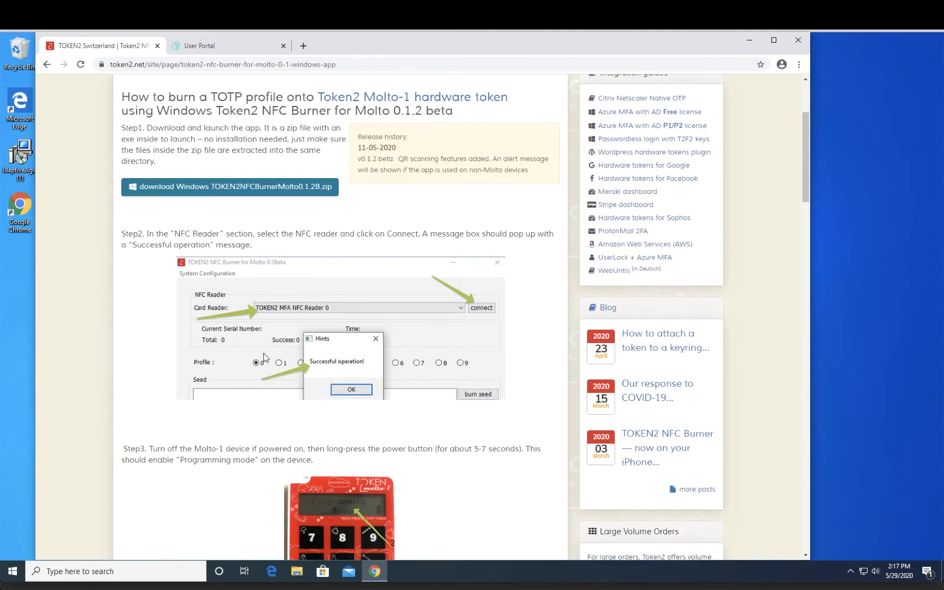
{"action": "scroll", "scroll_direction": "down", "scroll_amount": 3}
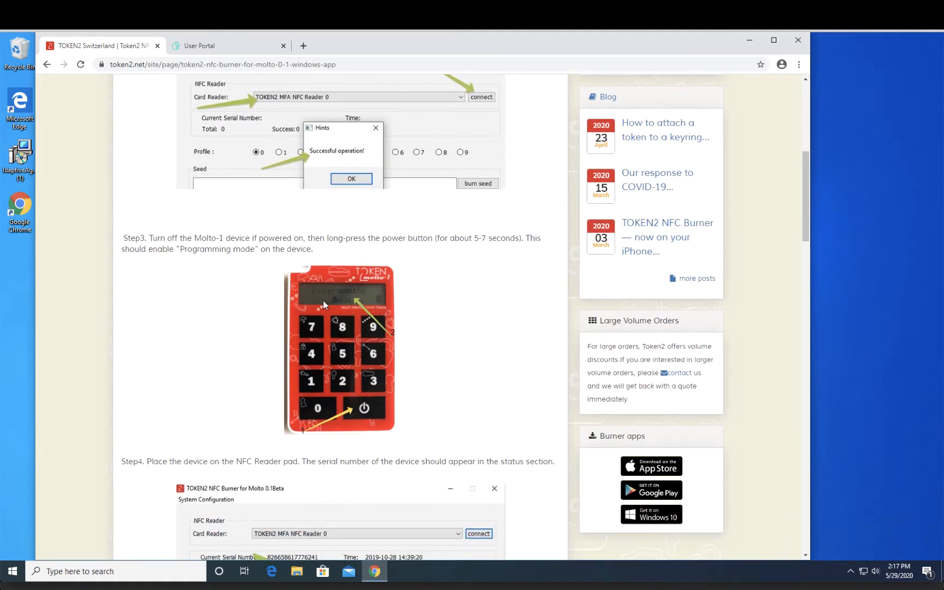
{"action": "scroll", "scroll_direction": "up", "scroll_amount": 3}
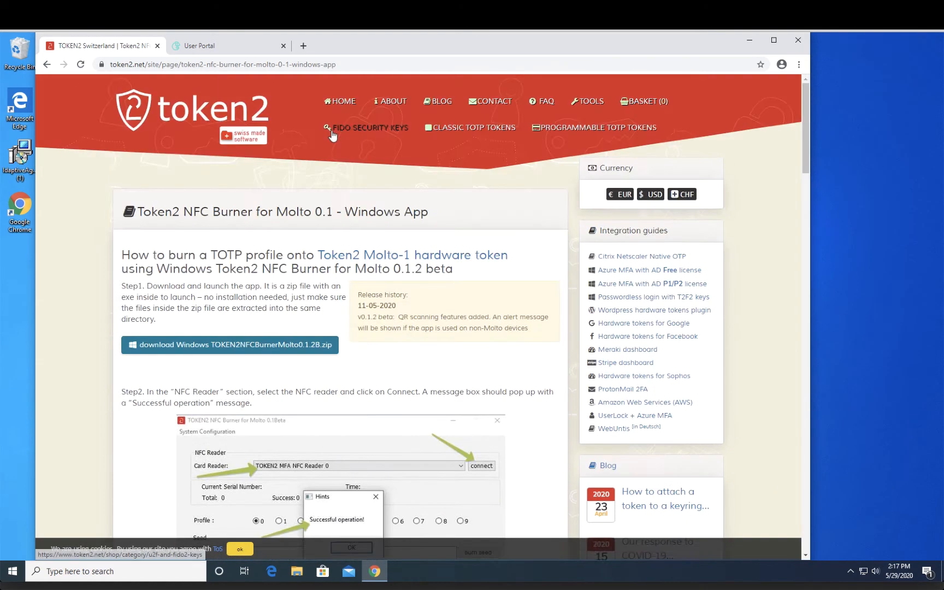
{"action": "mouse_move", "coordinate": [589, 101]}
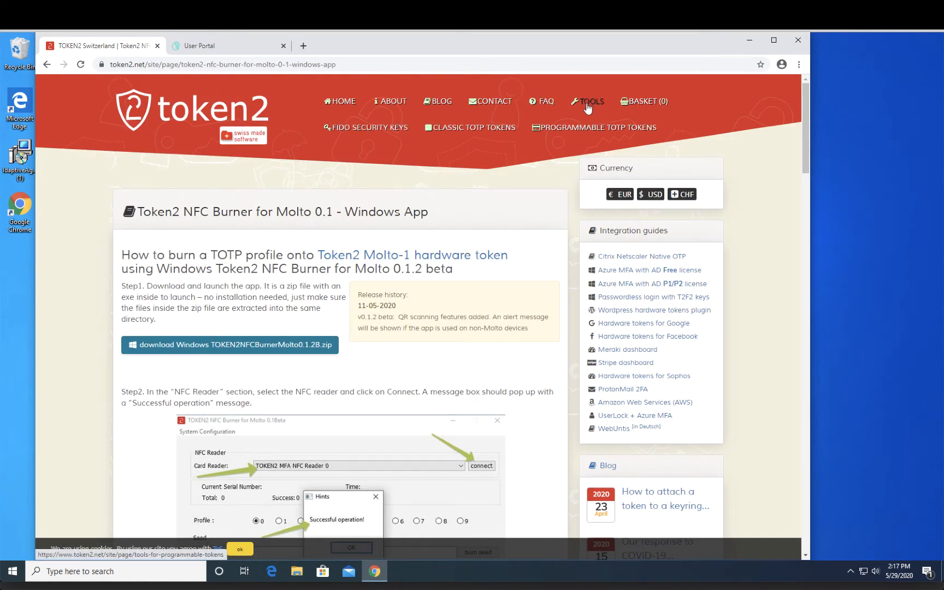
{"action": "mouse_move", "coordinate": [608, 112]}
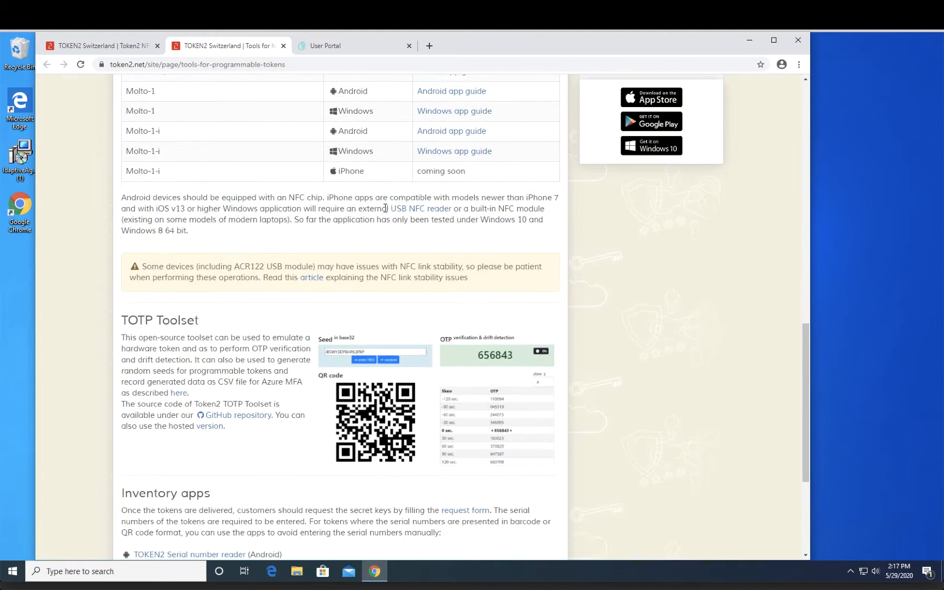
- Reach the Molto-1 Windows app guide link on the Tools page
{"action": "scroll", "scroll_direction": "up", "scroll_amount": 3}
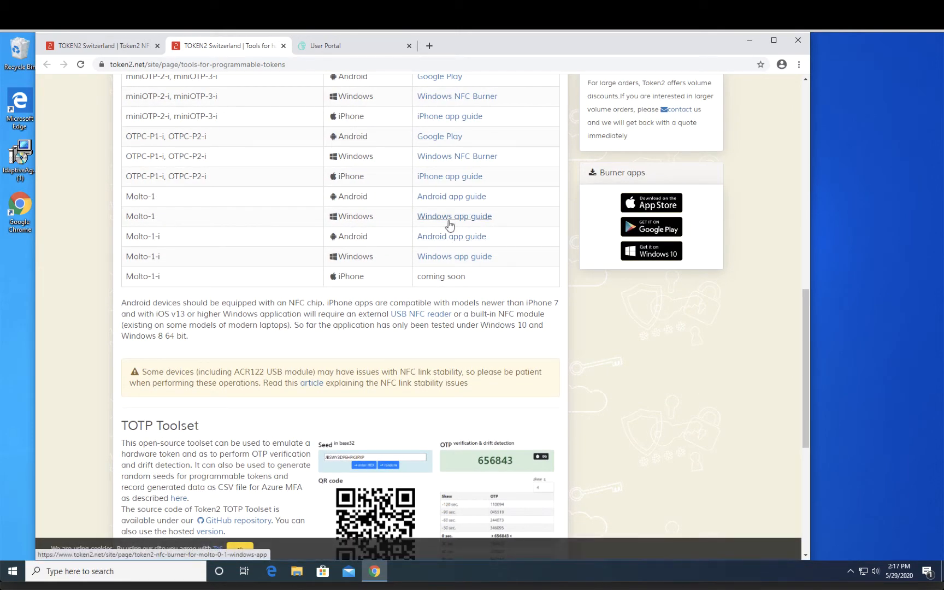
{"action": "left_click", "coordinate": [454, 216]}
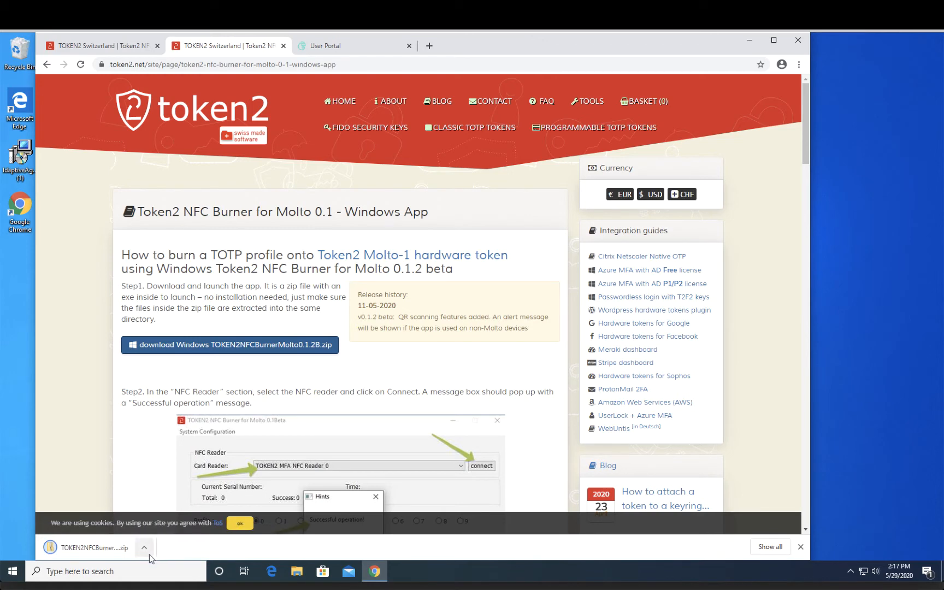
- Extract the burner zip in Downloads and open the TOKEN2NFCBurnerMolto0.1.2B folder
{"action": "left_click", "coordinate": [144, 547]}
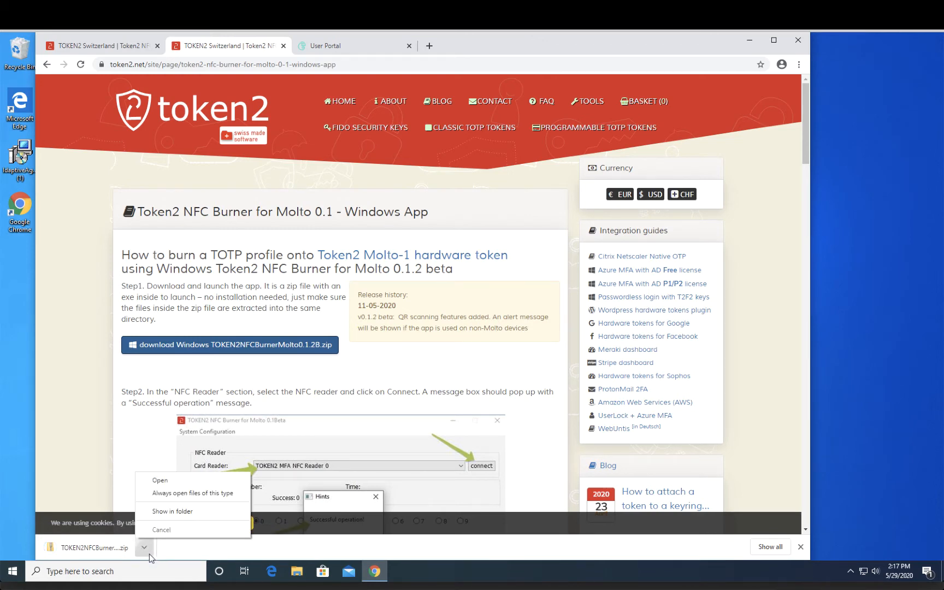
{"action": "left_click", "coordinate": [172, 511]}
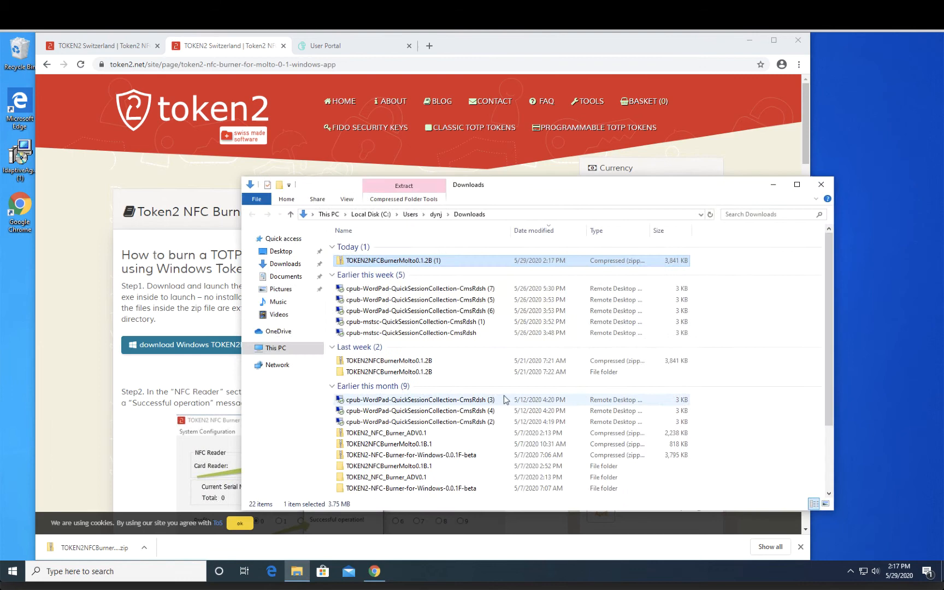
{"action": "right_click", "coordinate": [391, 260]}
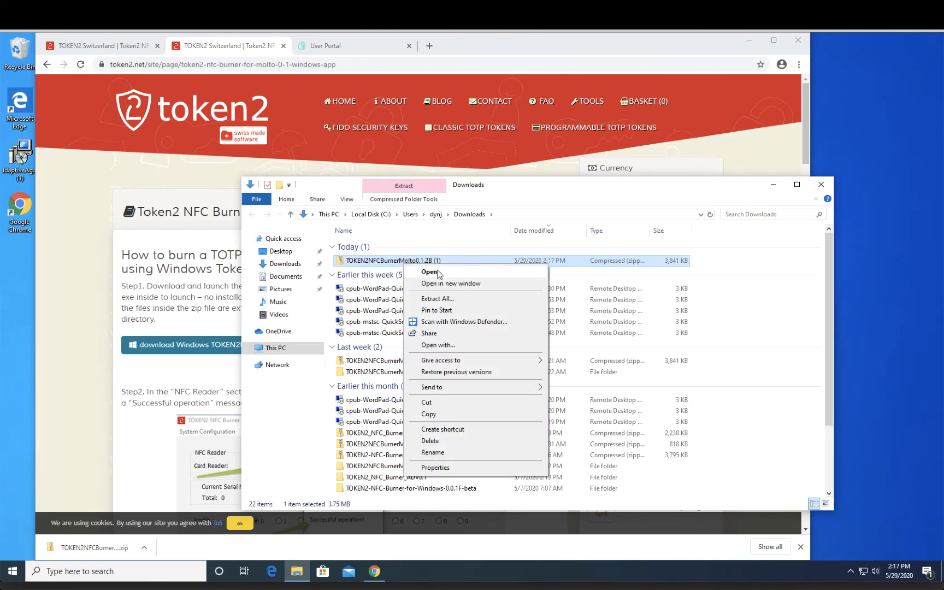
{"action": "left_click", "coordinate": [437, 298]}
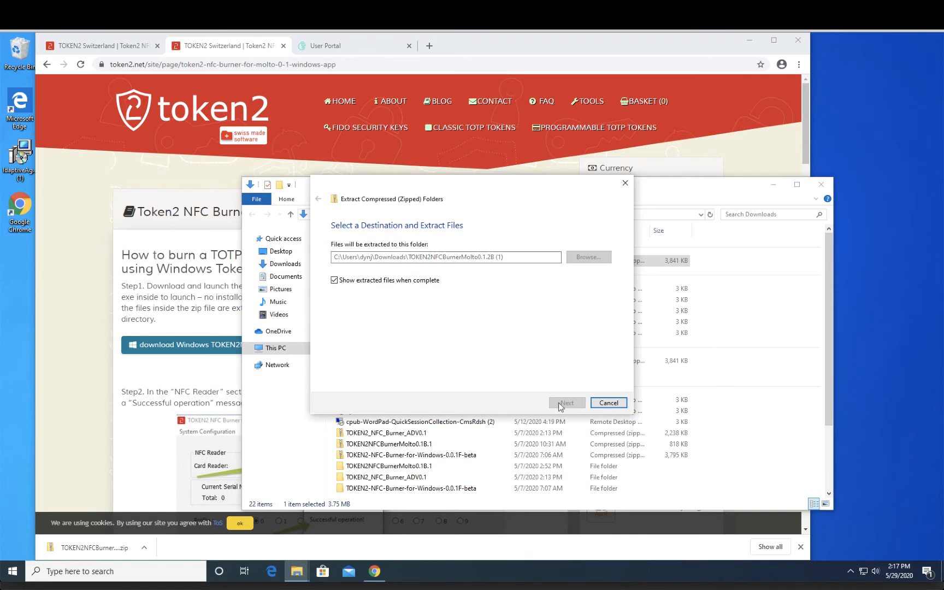
{"action": "left_click", "coordinate": [565, 402]}
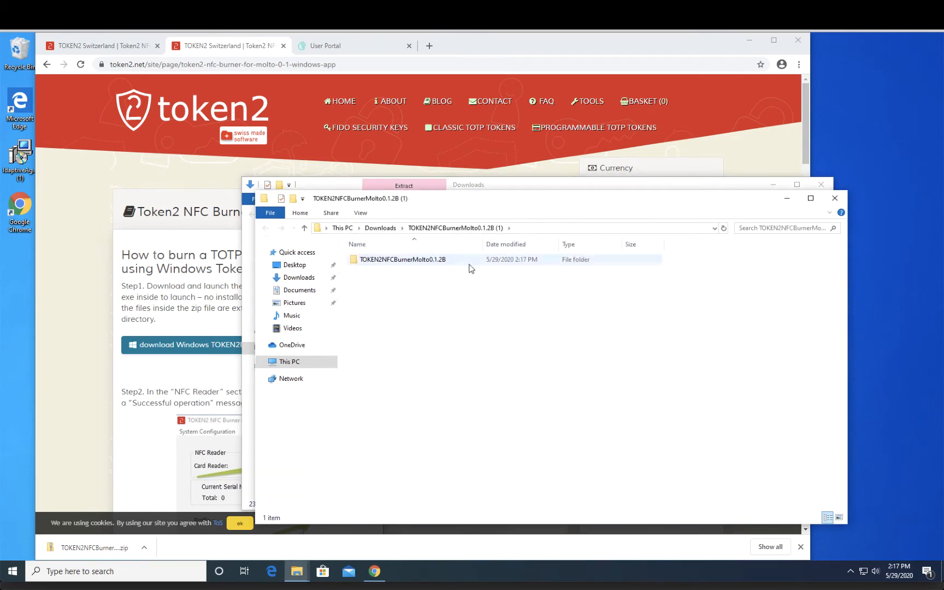
{"action": "double_click", "coordinate": [402, 259]}
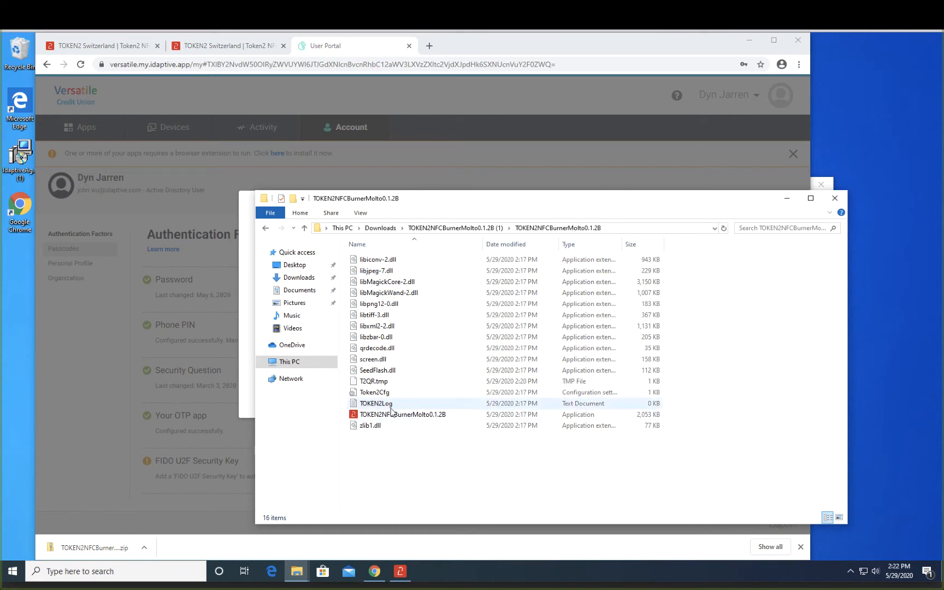
- Launch NFC Burner for Molto and connect to TOKEN2 MFA NFC Reader 0
{"action": "double_click", "coordinate": [402, 414]}
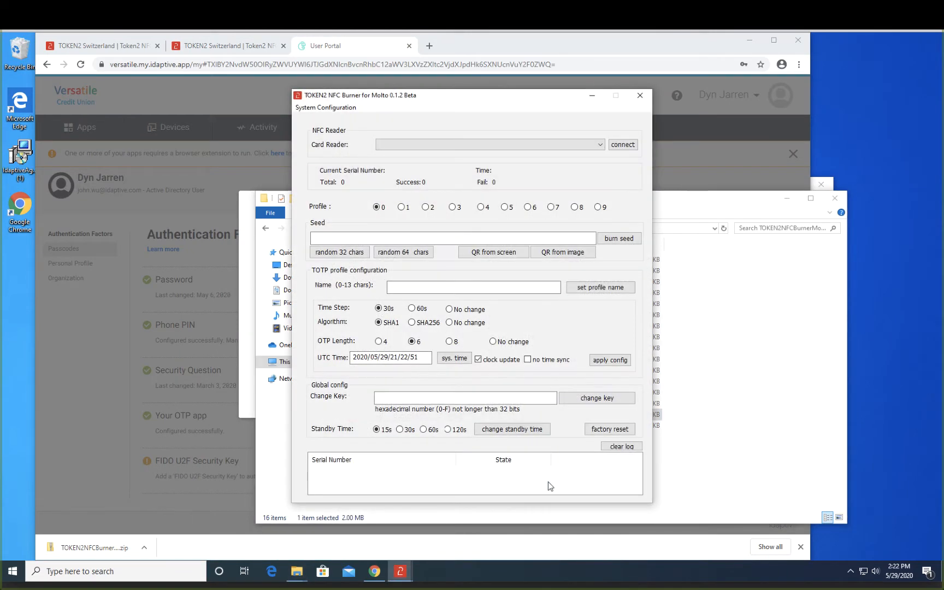
{"action": "mouse_move", "coordinate": [787, 198]}
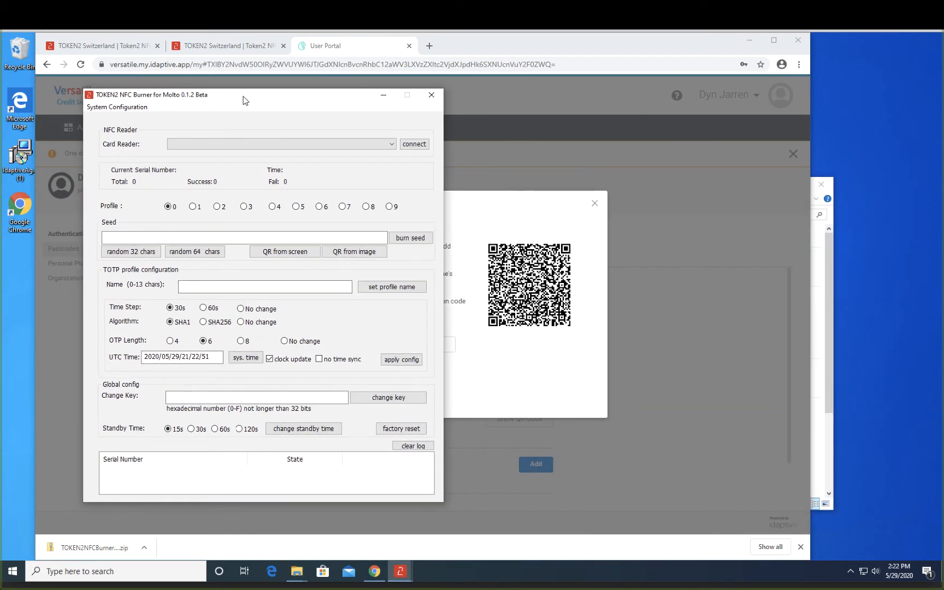
{"action": "left_click", "coordinate": [389, 144]}
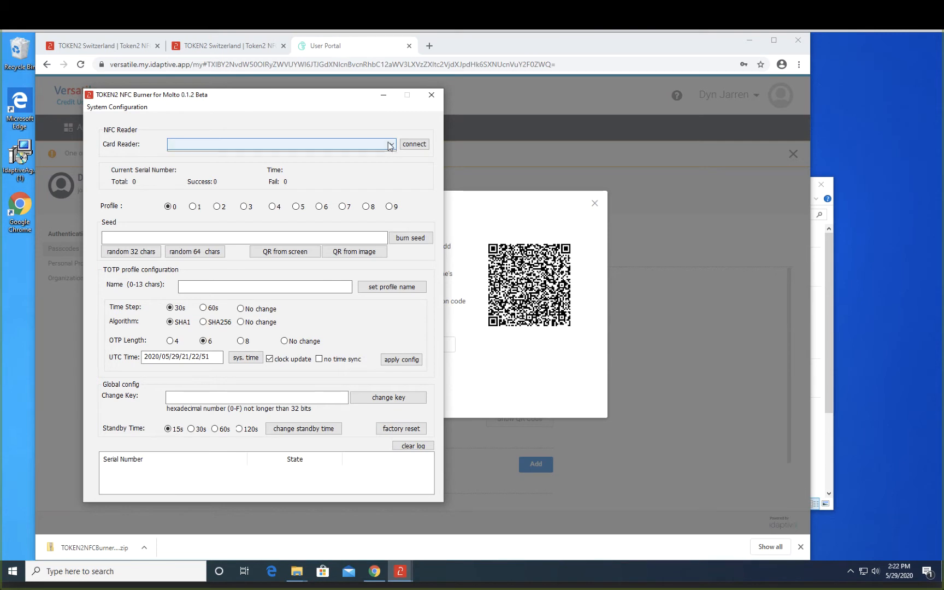
{"action": "left_click", "coordinate": [390, 144]}
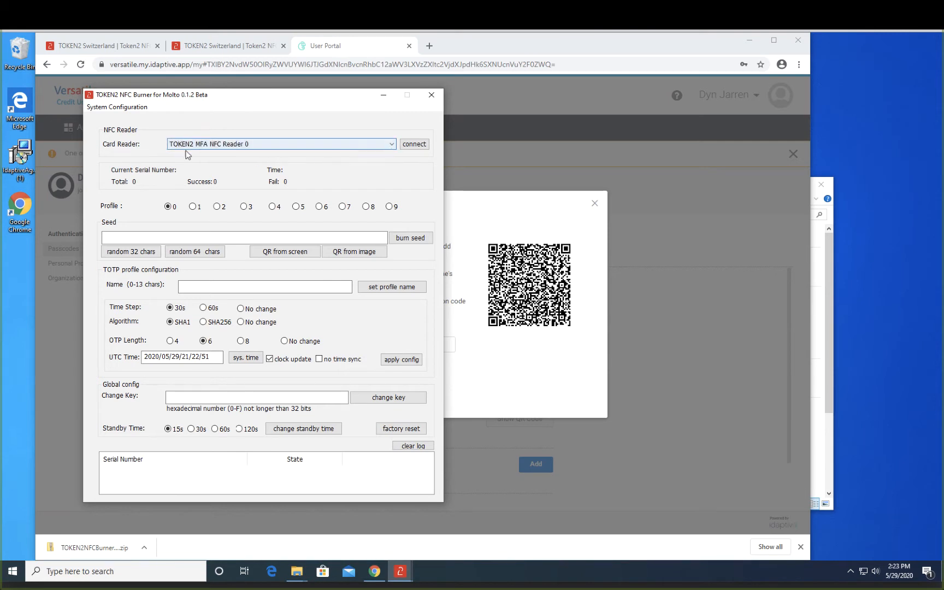
{"action": "left_click", "coordinate": [413, 143]}
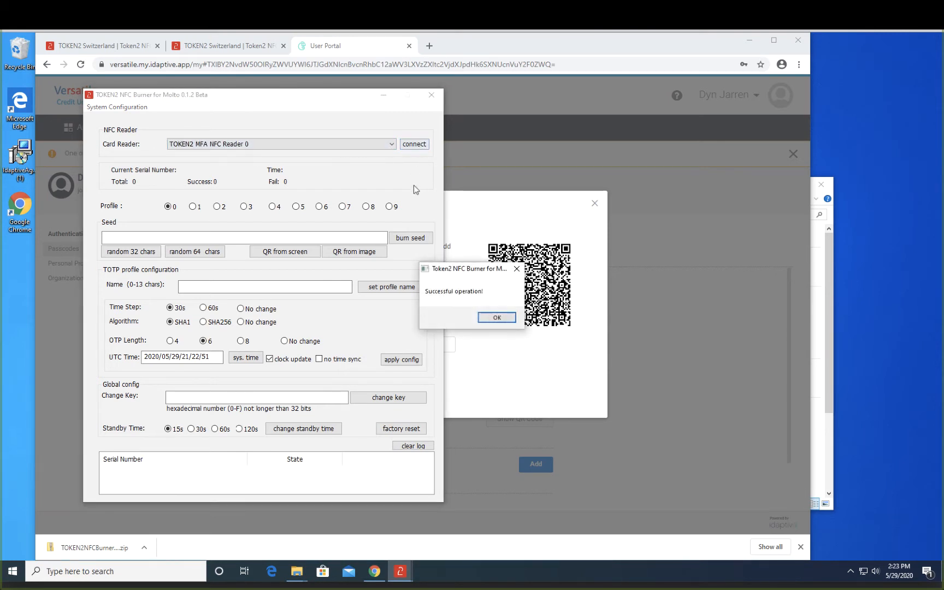
{"action": "left_click", "coordinate": [496, 318]}
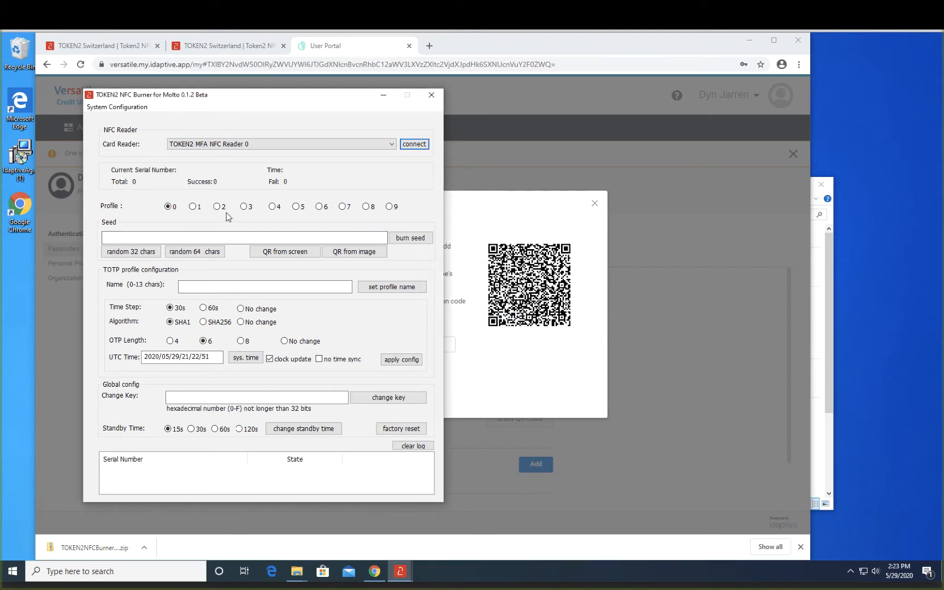
- Read Steps 3 and 4 of the Token2 guide, then return to the User Portal
{"action": "left_click", "coordinate": [169, 206]}
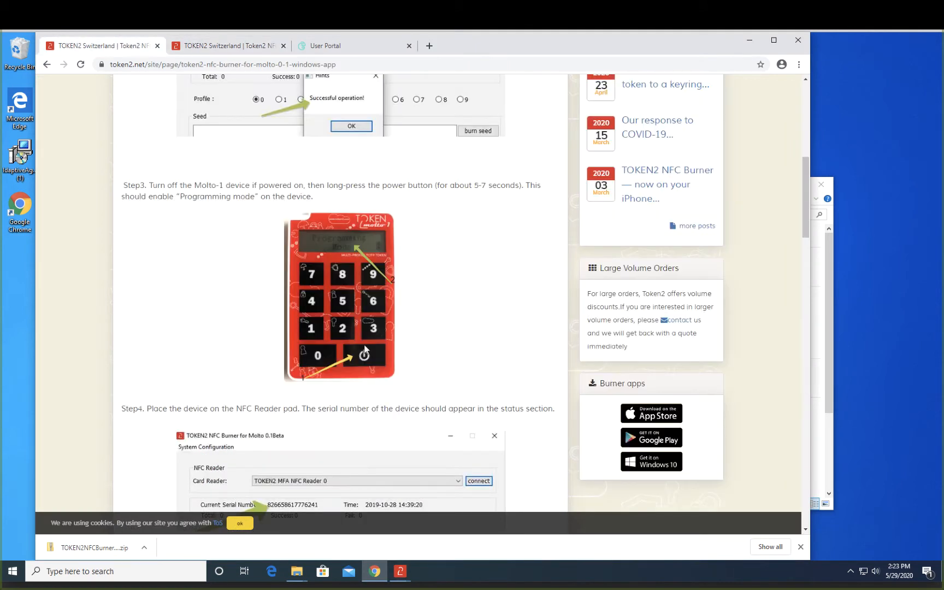
{"action": "mouse_move", "coordinate": [367, 316]}
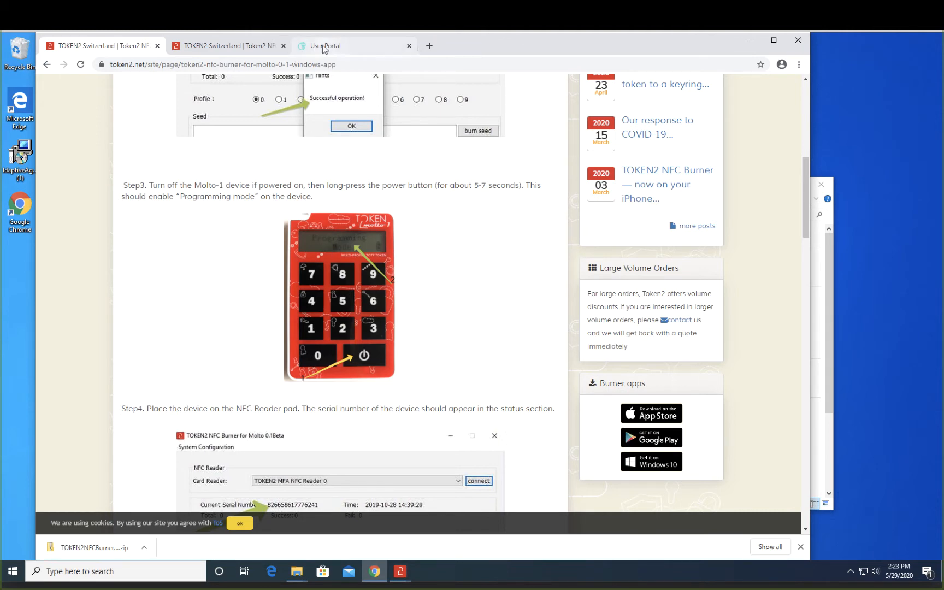
{"action": "left_click", "coordinate": [328, 46]}
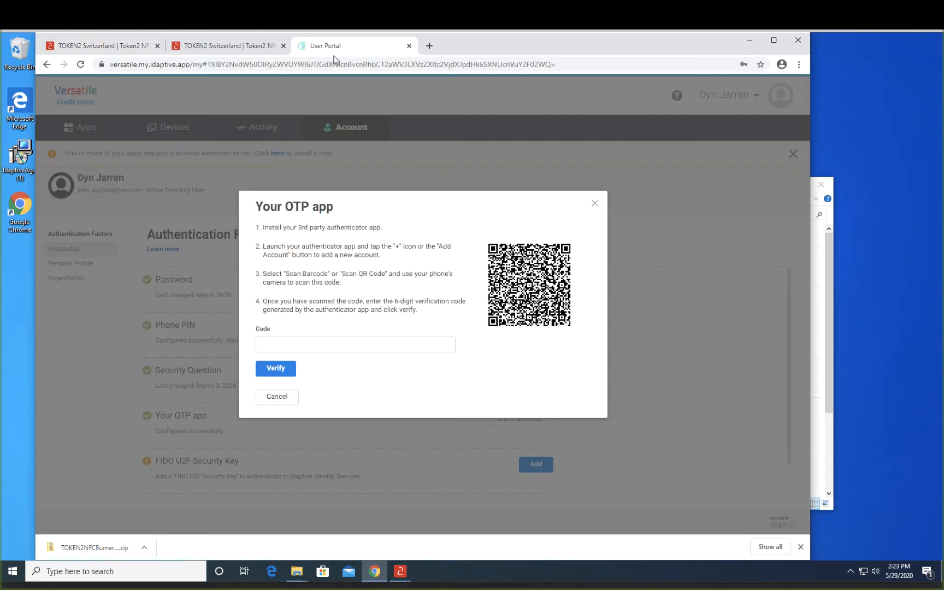
{"action": "mouse_move", "coordinate": [566, 36]}
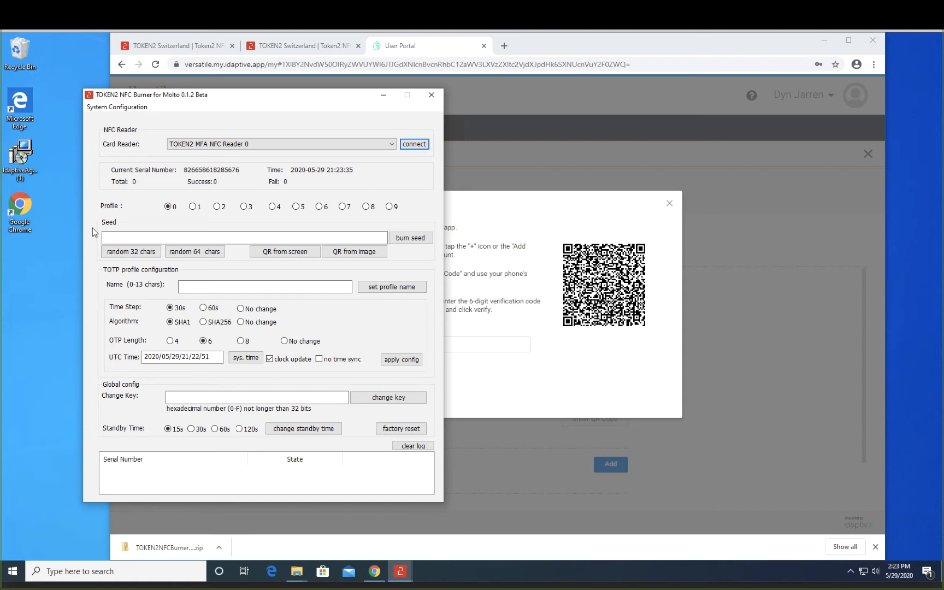
{"action": "mouse_move", "coordinate": [402, 252]}
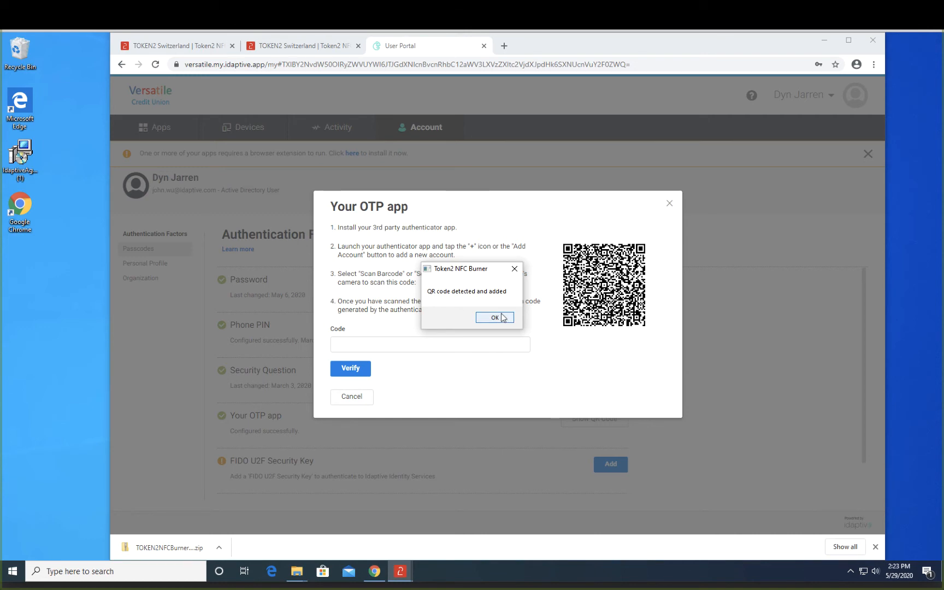
- Capture the seed from the on-screen QR code and name the profile 'Dynj OTP'
{"action": "left_click", "coordinate": [494, 318]}
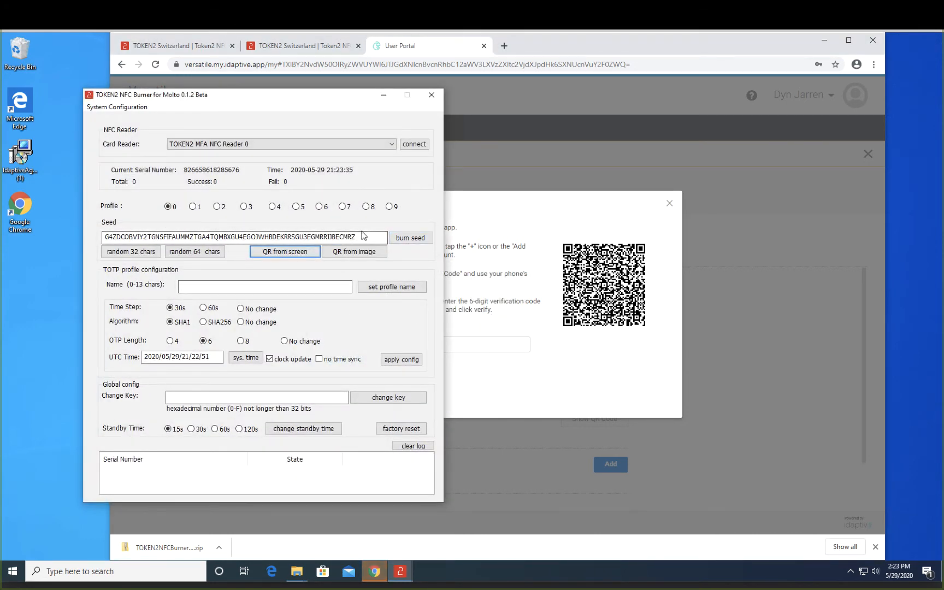
{"action": "left_click", "coordinate": [264, 286]}
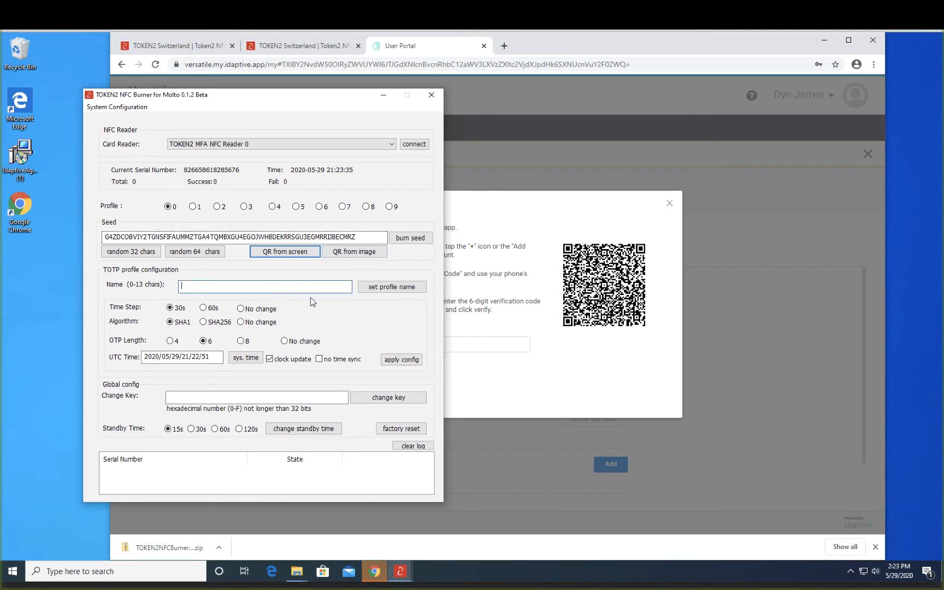
{"action": "mouse_move", "coordinate": [352, 313]}
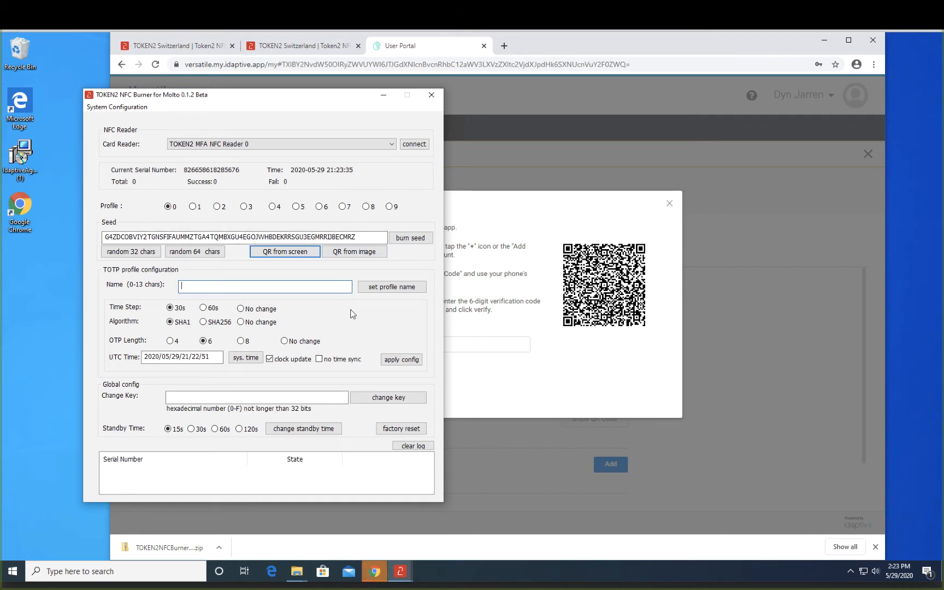
{"action": "type", "text": "D"}
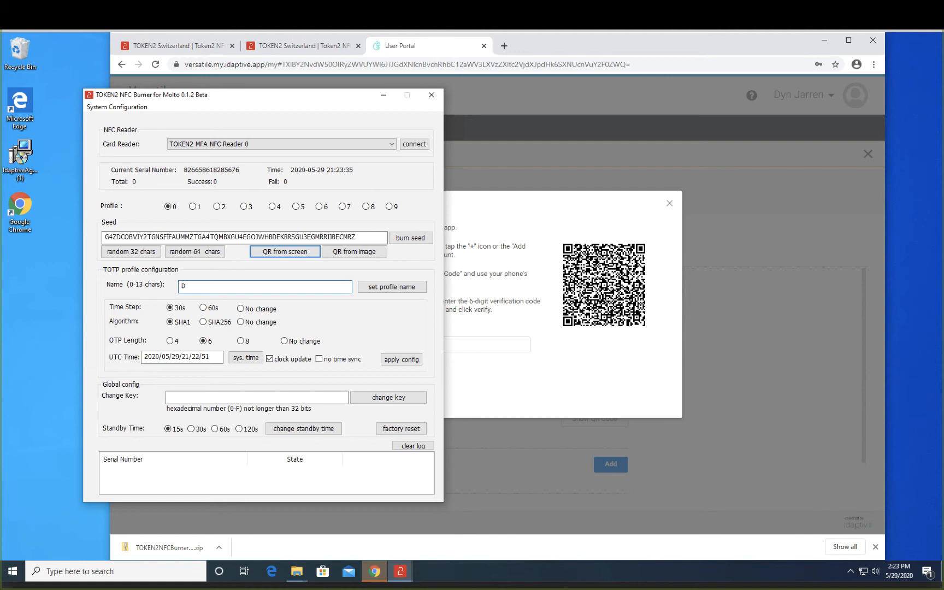
{"action": "type", "text": "ynj"}
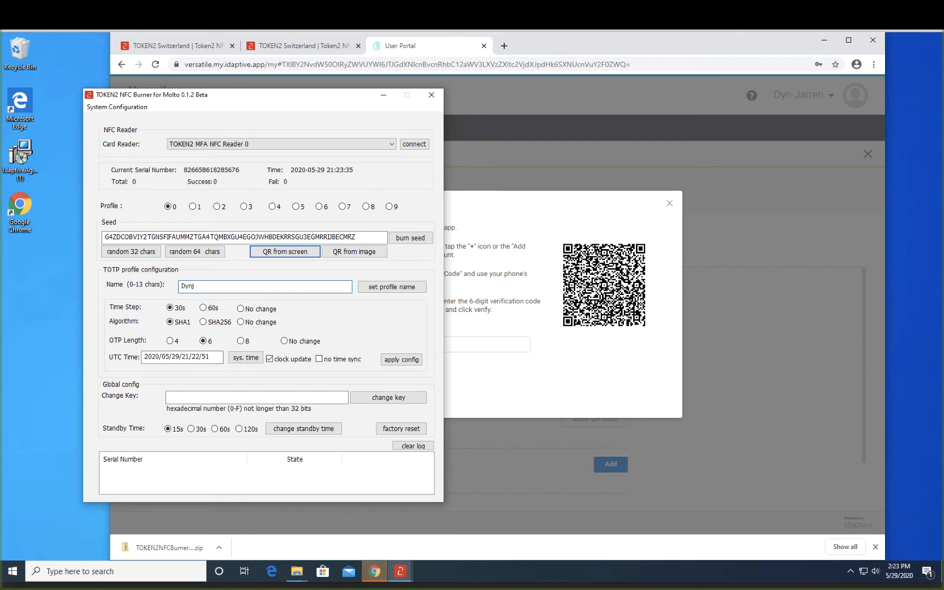
{"action": "type", "text": "OTP"}
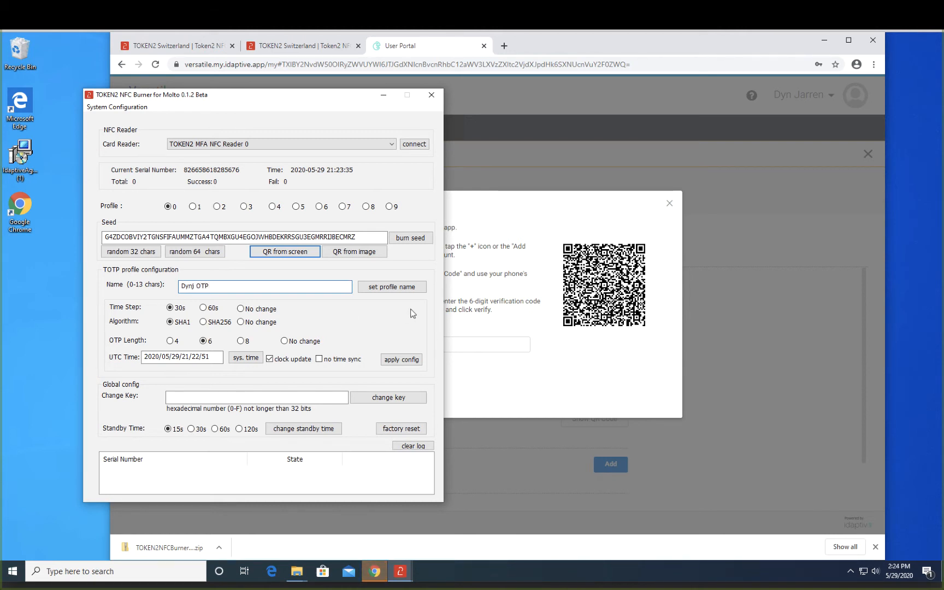
{"action": "mouse_move", "coordinate": [317, 322]}
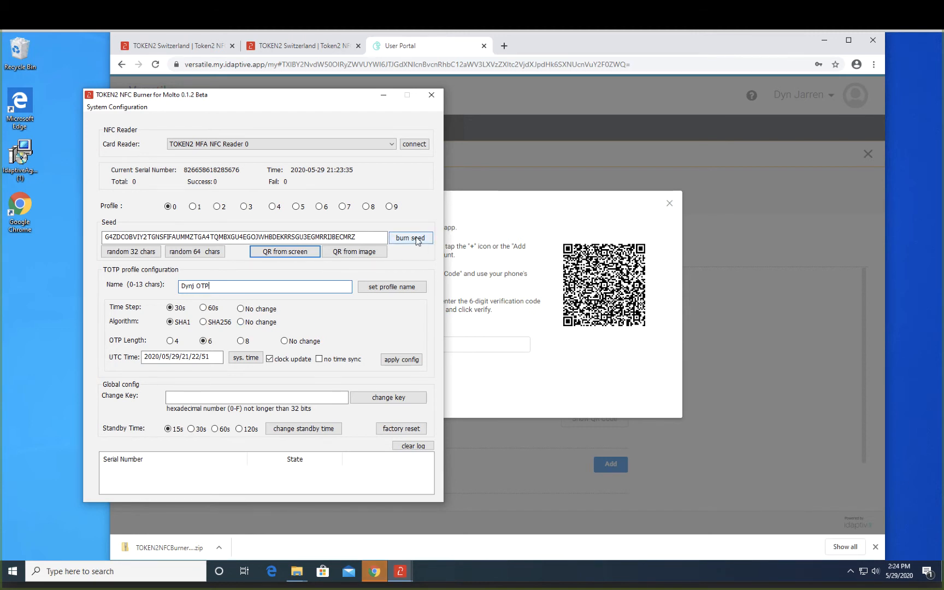
- Burn the seed until the log reports 0-Successful operation
{"action": "left_click", "coordinate": [409, 237]}
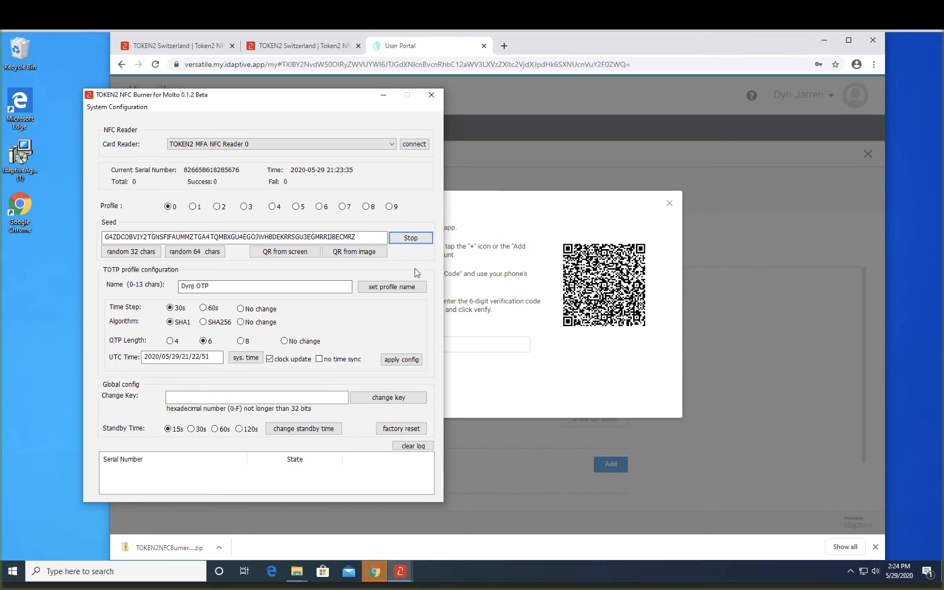
{"action": "left_click", "coordinate": [409, 237]}
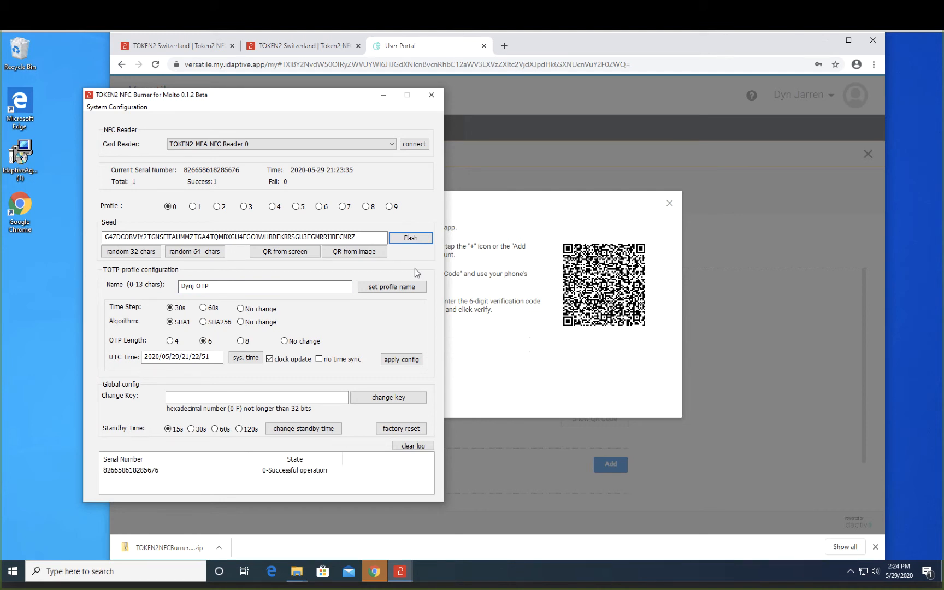
{"action": "mouse_move", "coordinate": [332, 479]}
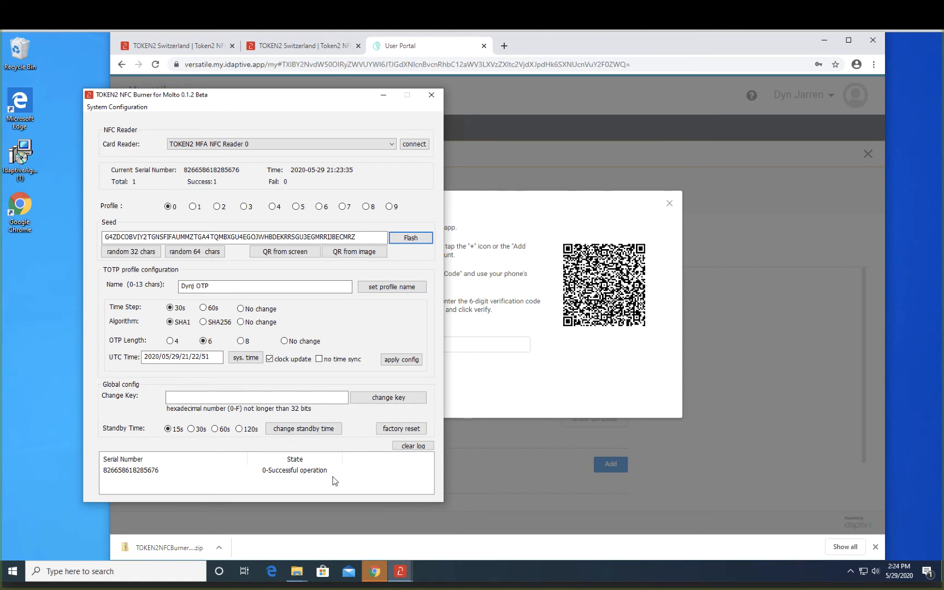
{"action": "mouse_move", "coordinate": [425, 435]}
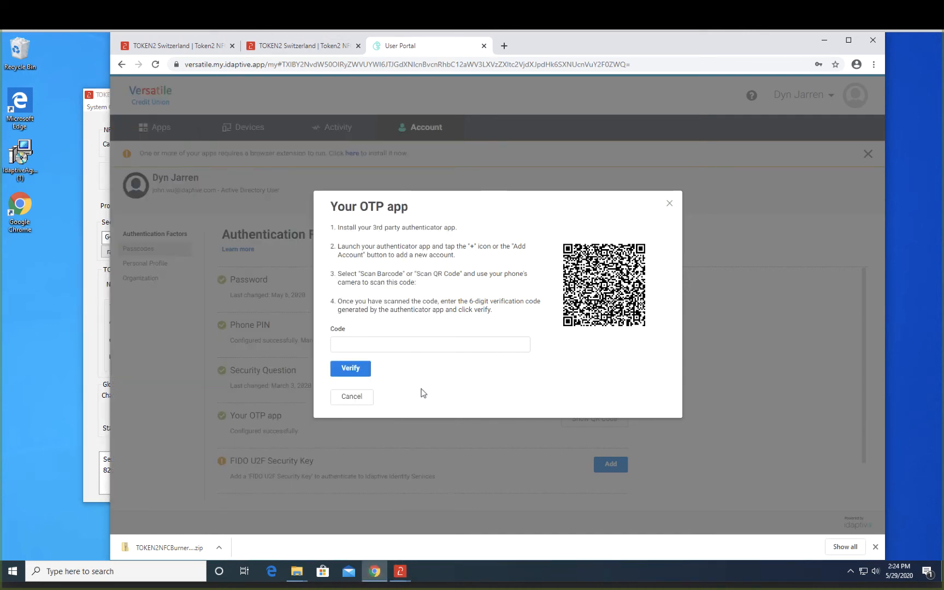
{"action": "left_click", "coordinate": [429, 343]}
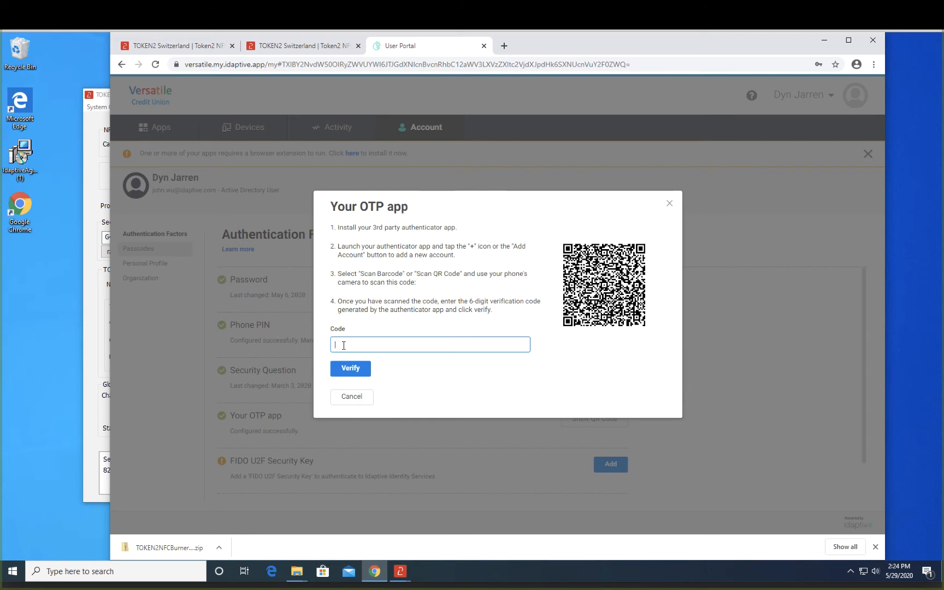
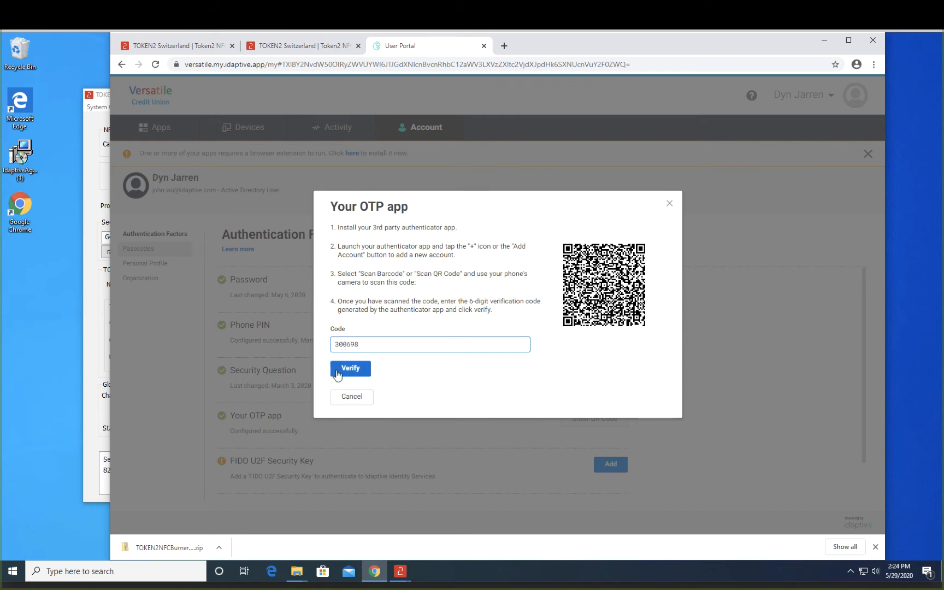
{"action": "left_click", "coordinate": [350, 367]}
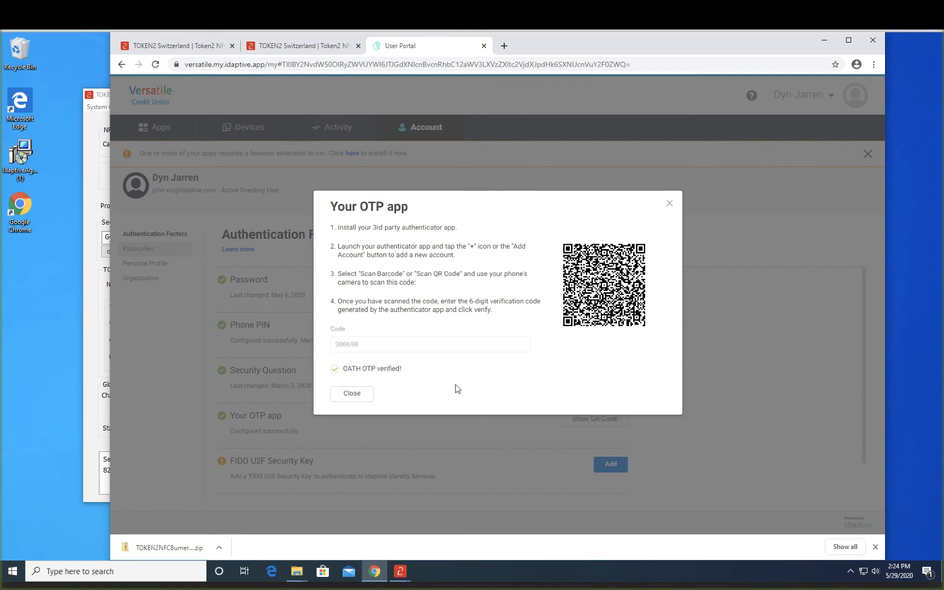
{"action": "mouse_move", "coordinate": [352, 393]}
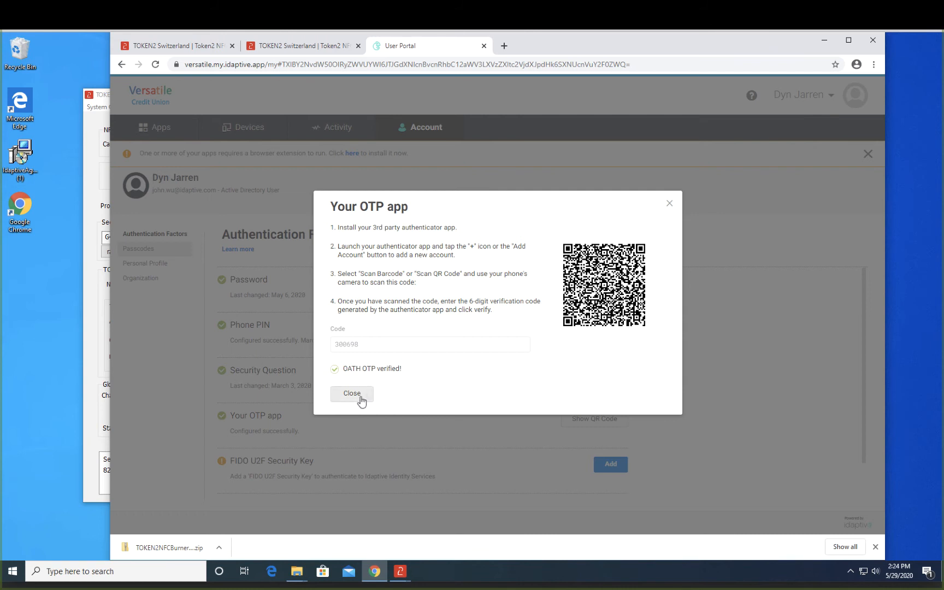
{"action": "left_click", "coordinate": [352, 393]}
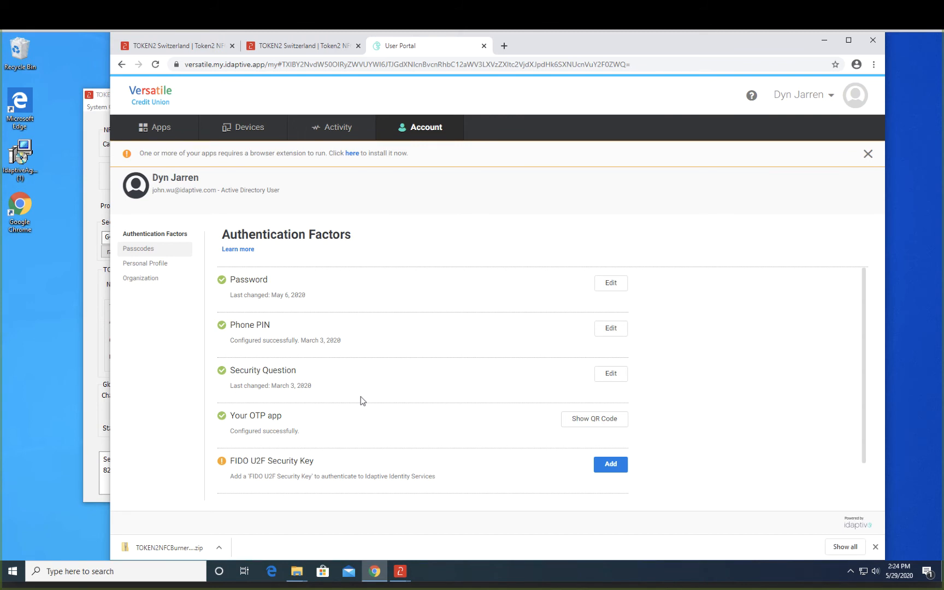
{"action": "mouse_move", "coordinate": [341, 389]}
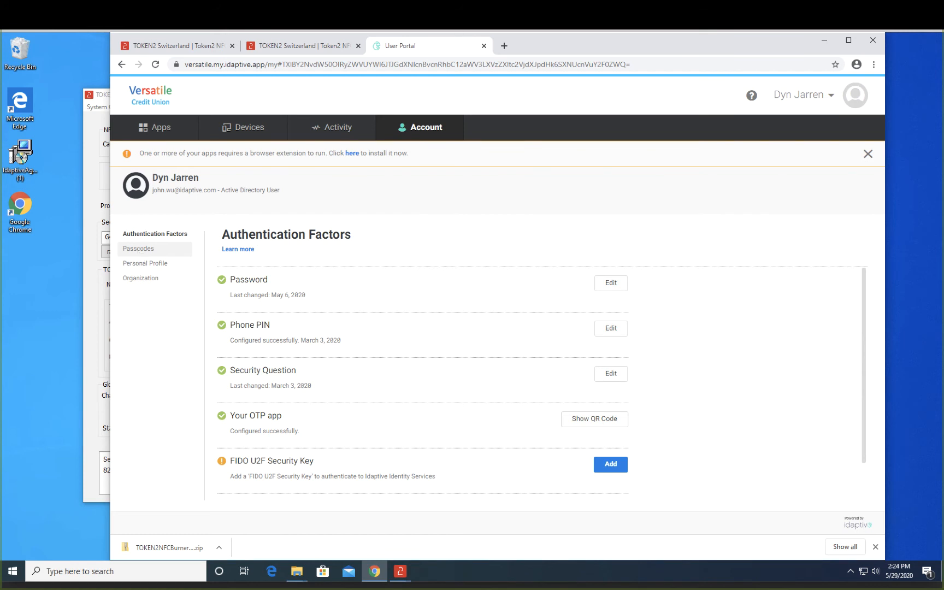
{"action": "mouse_move", "coordinate": [155, 252]}
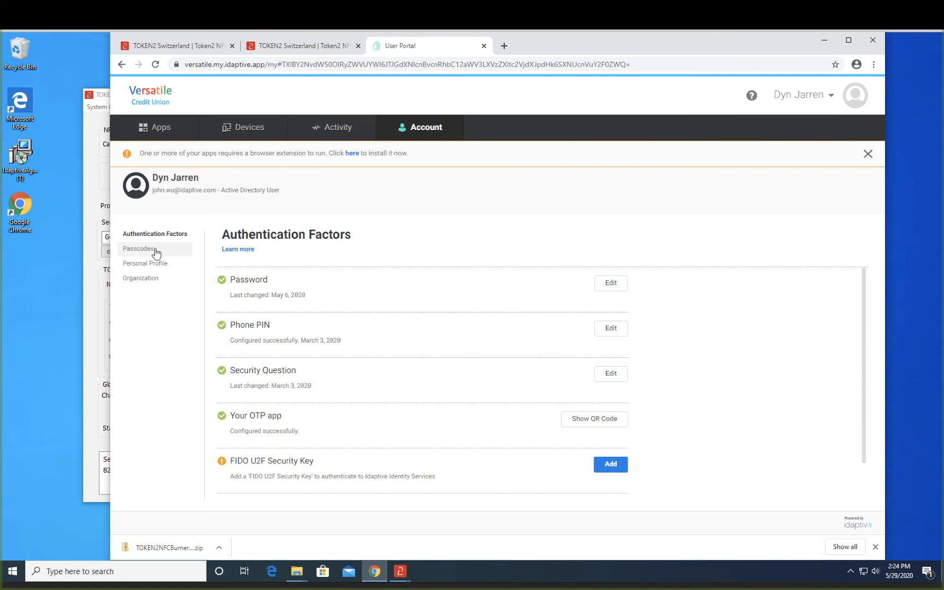
- Under Account > Passcodes, choose Setup Offline OTP for win10.versatile.app
{"action": "left_click", "coordinate": [138, 248]}
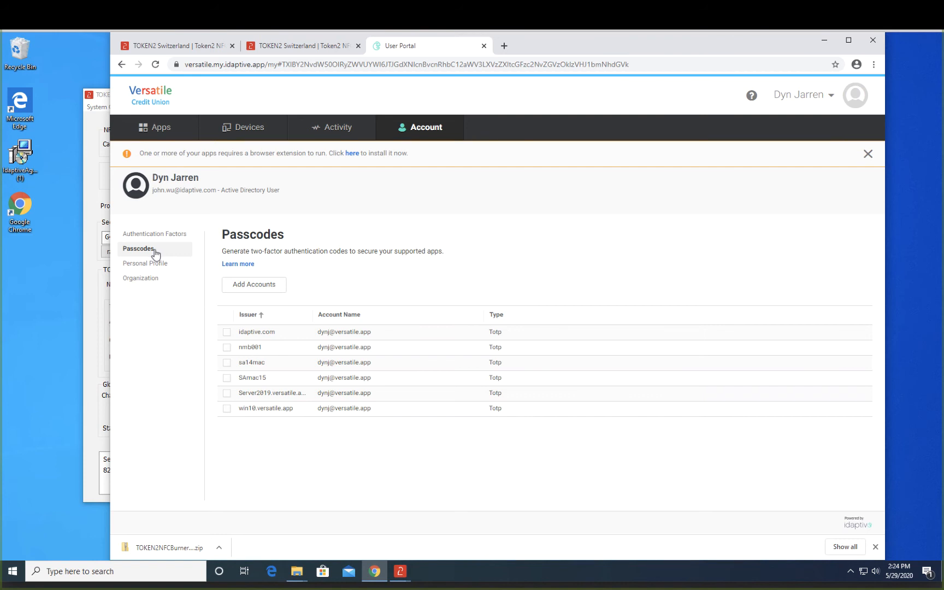
{"action": "mouse_move", "coordinate": [302, 418]}
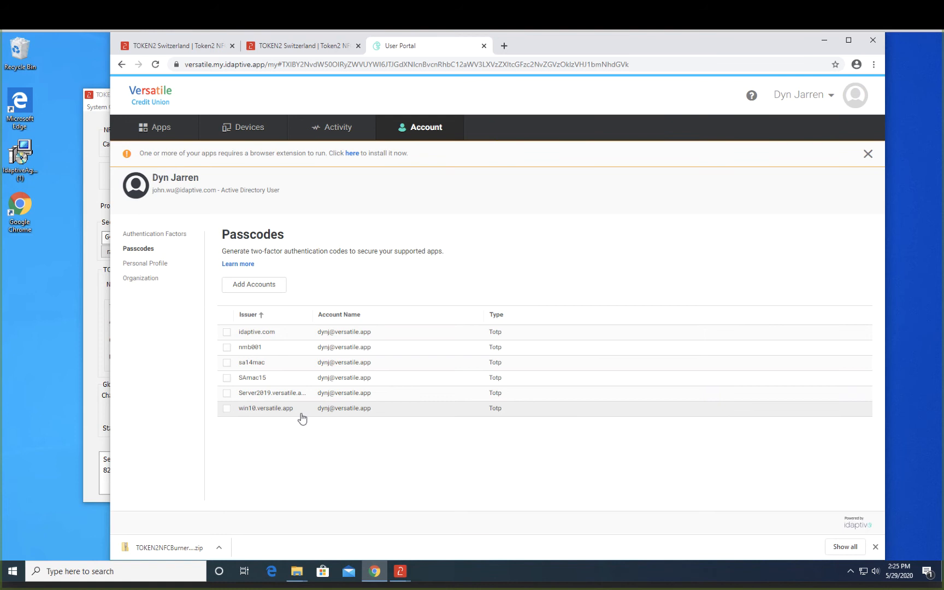
{"action": "mouse_move", "coordinate": [228, 416]}
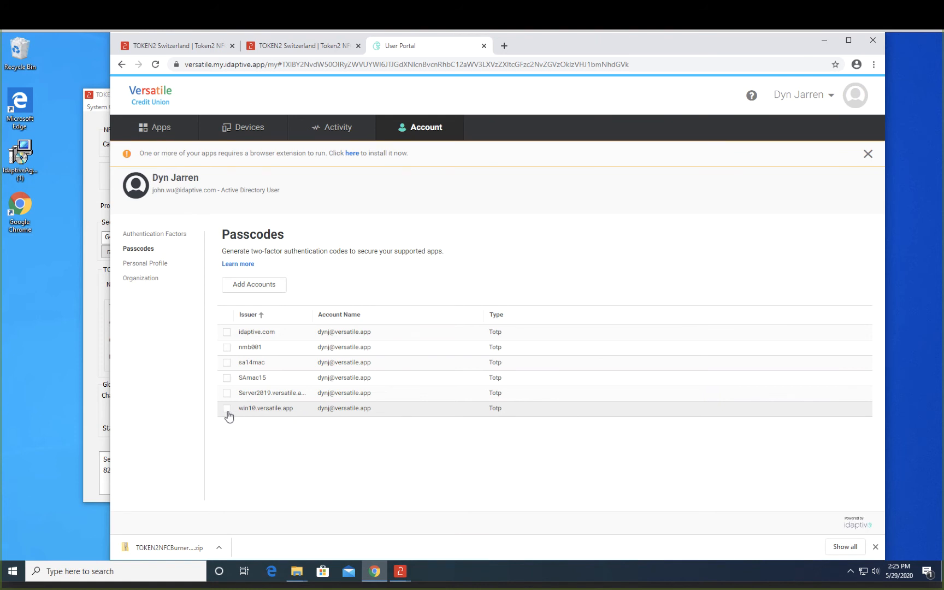
{"action": "left_click", "coordinate": [227, 408]}
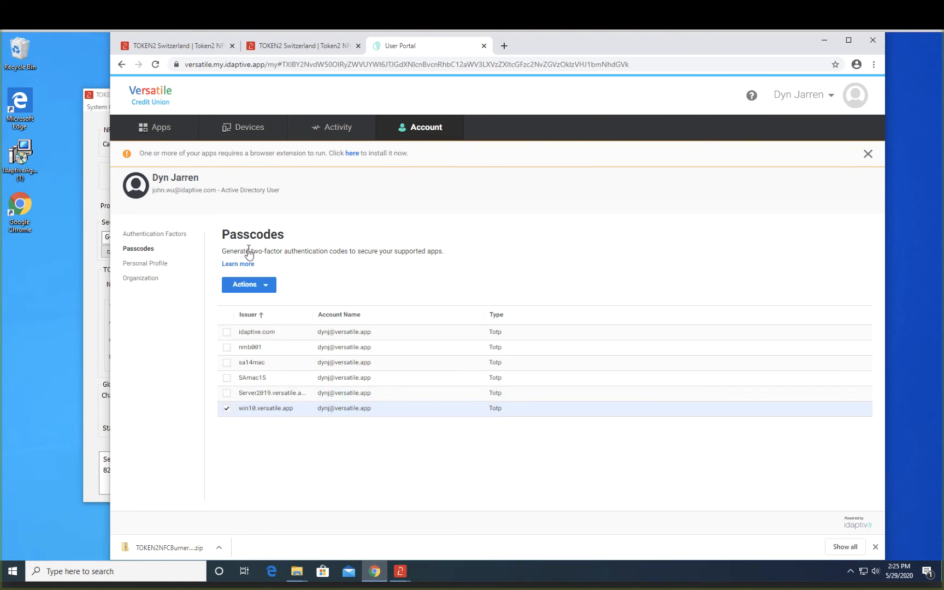
{"action": "left_click", "coordinate": [247, 284]}
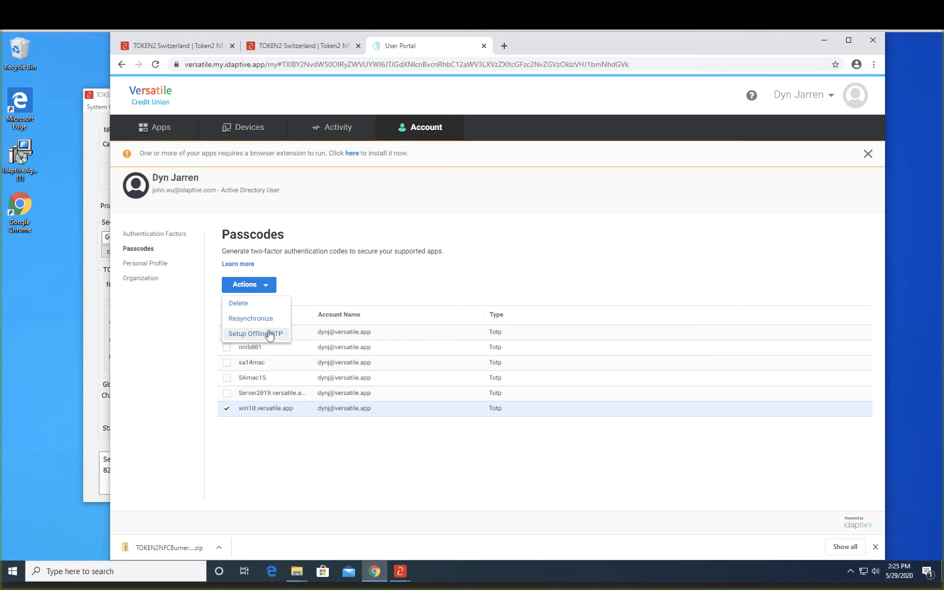
{"action": "mouse_move", "coordinate": [270, 336]}
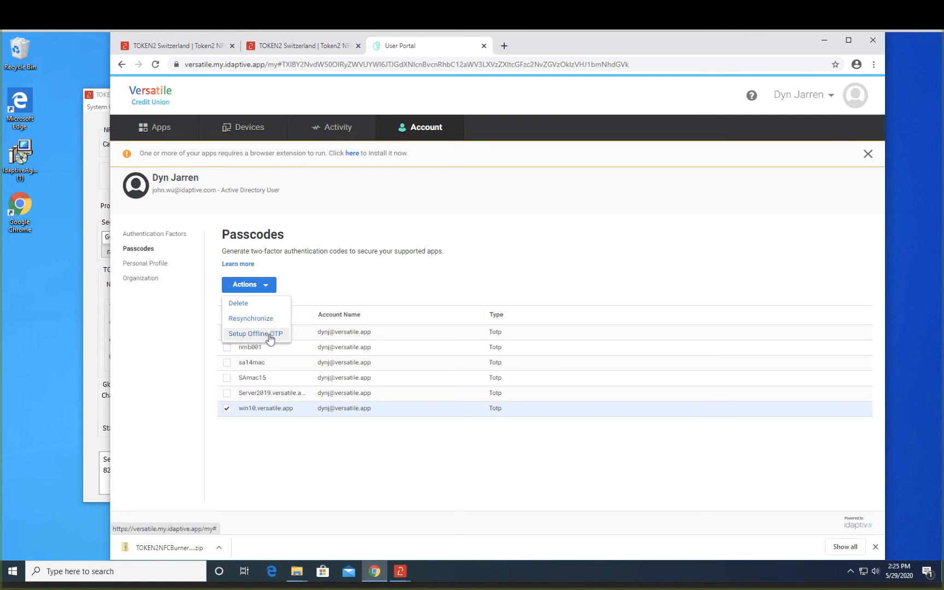
{"action": "left_click", "coordinate": [255, 334]}
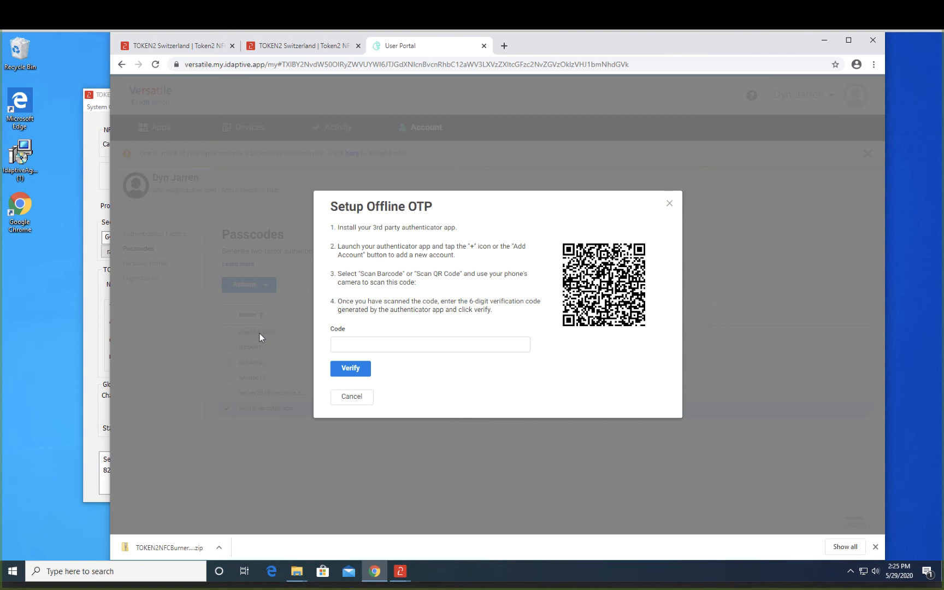
{"action": "mouse_move", "coordinate": [135, 311]}
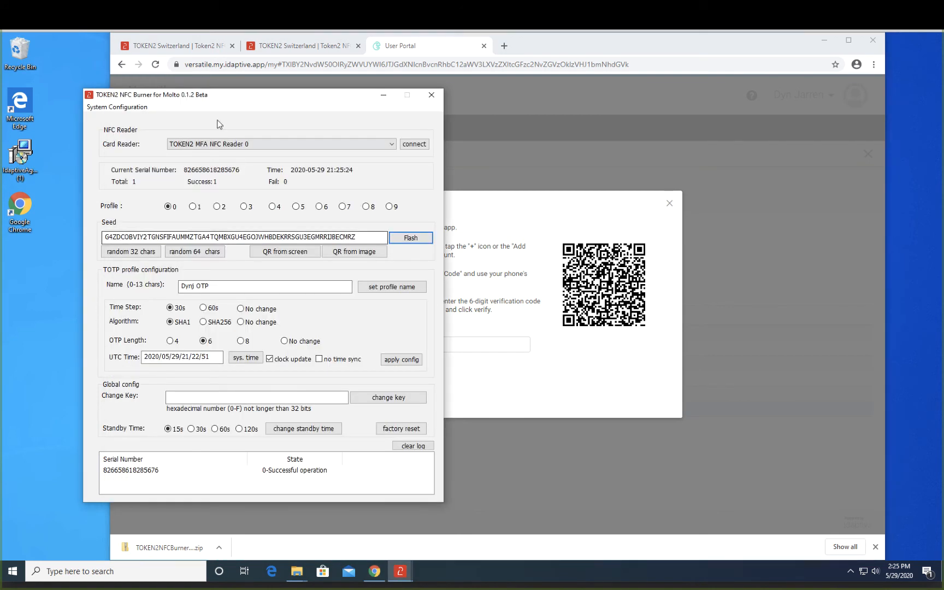
{"action": "mouse_move", "coordinate": [118, 105]}
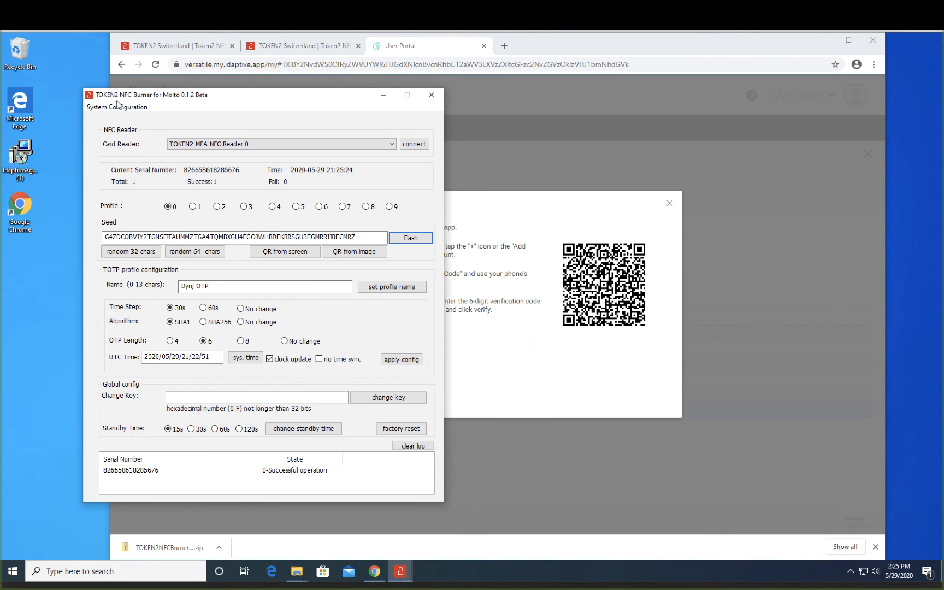
{"action": "mouse_move", "coordinate": [217, 159]}
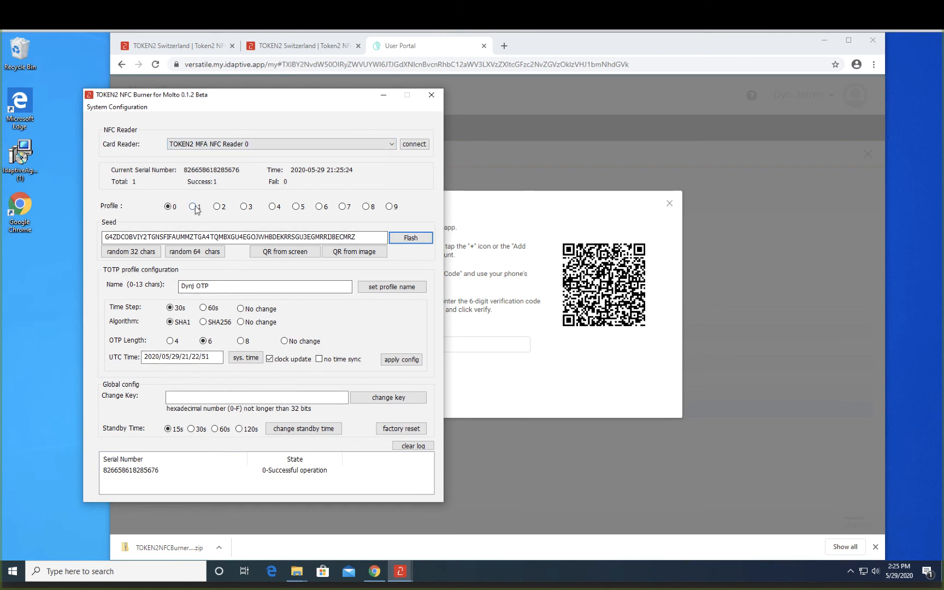
- Capture the offline OTP QR seed into profile 1 and flash it to the Molto token
{"action": "left_click", "coordinate": [191, 207]}
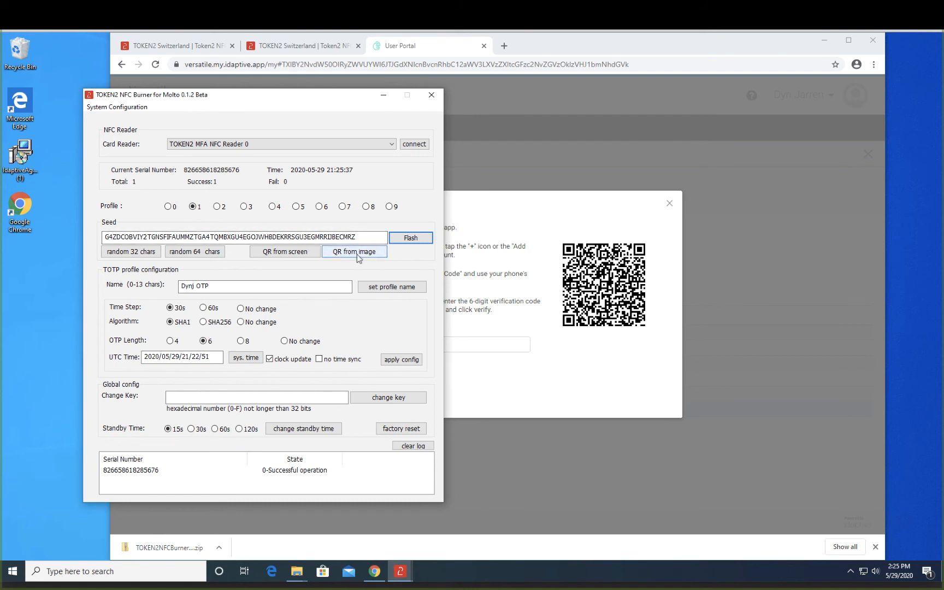
{"action": "mouse_move", "coordinate": [284, 251]}
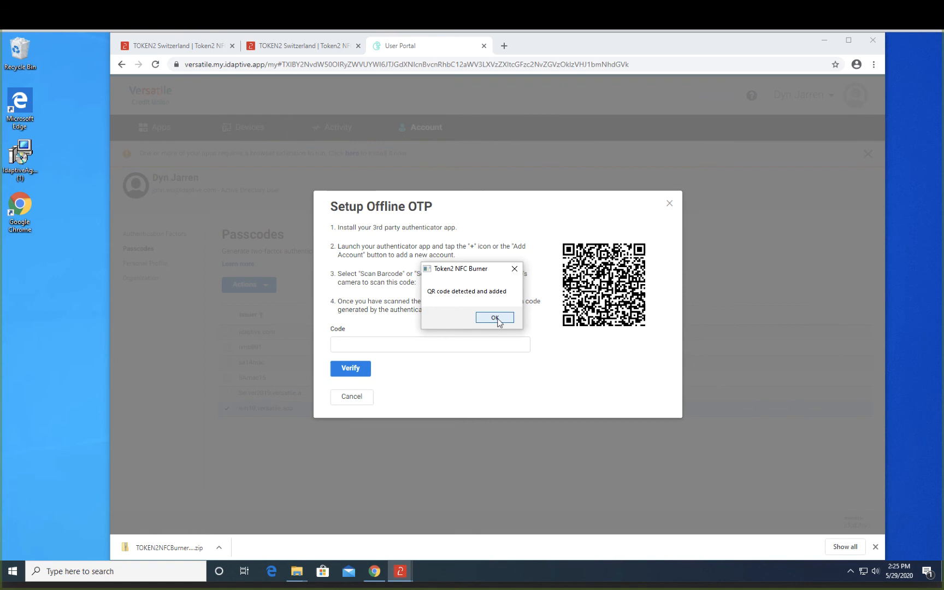
{"action": "left_click", "coordinate": [494, 317]}
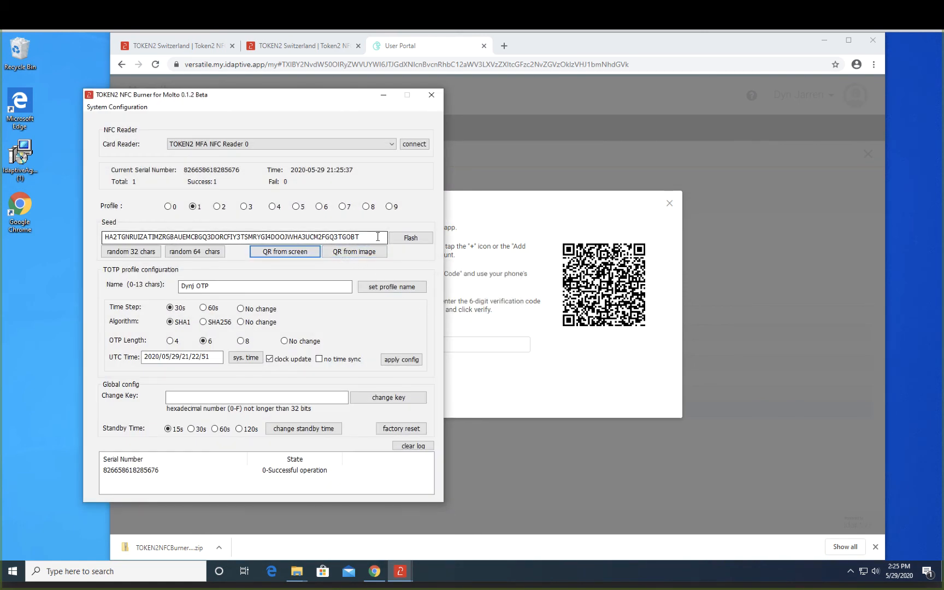
{"action": "mouse_move", "coordinate": [356, 267]}
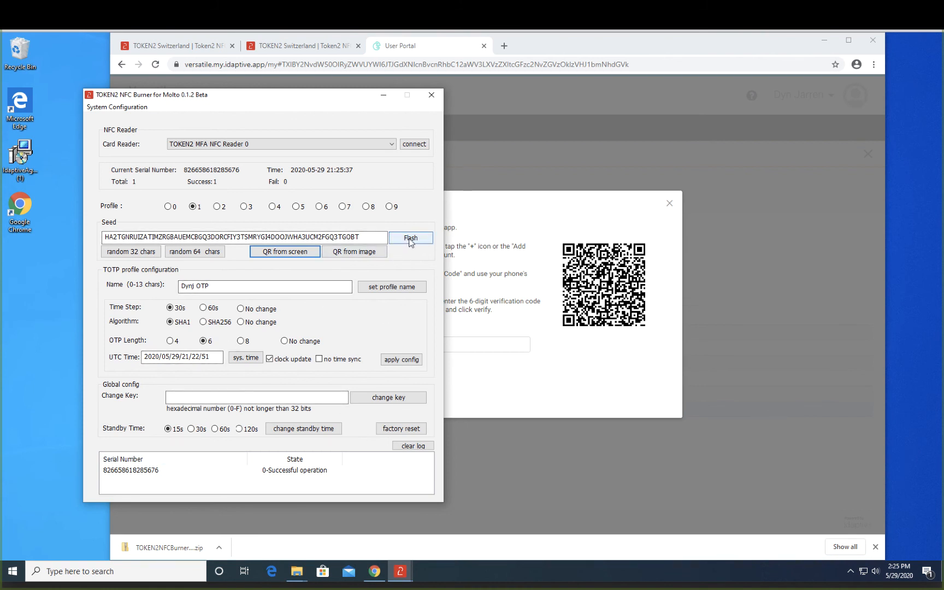
{"action": "left_click", "coordinate": [410, 238]}
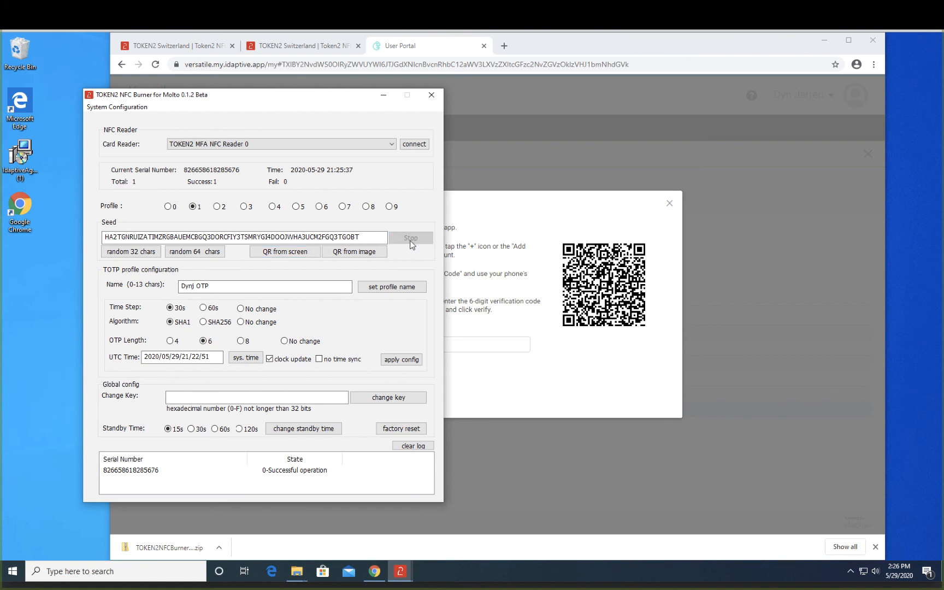
{"action": "left_click", "coordinate": [410, 237]}
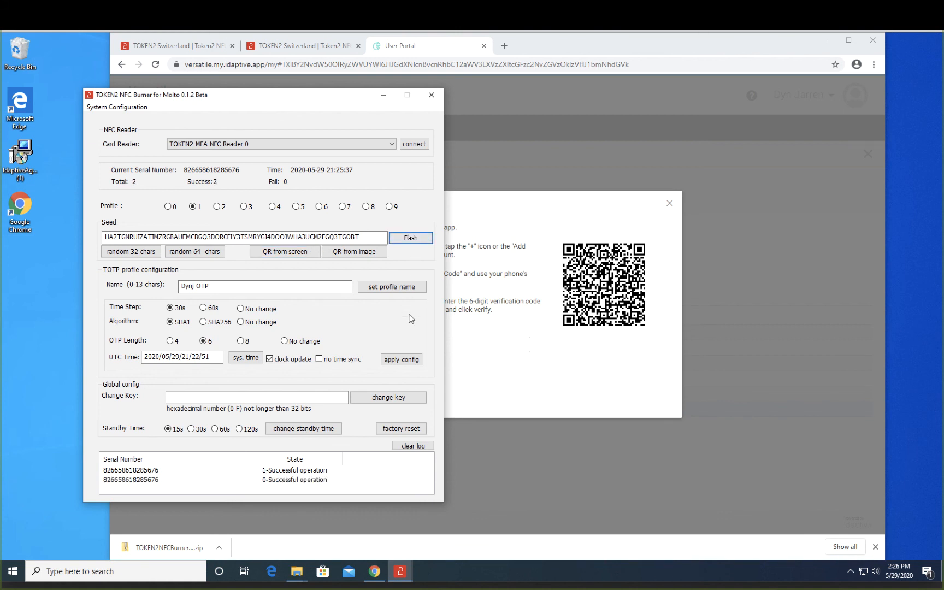
{"action": "mouse_move", "coordinate": [255, 484]}
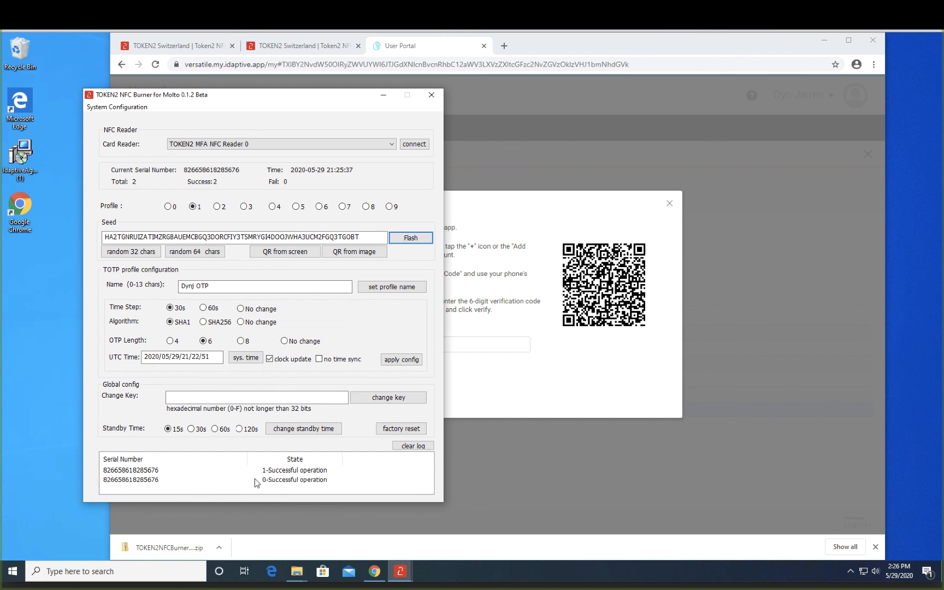
{"action": "mouse_move", "coordinate": [235, 479]}
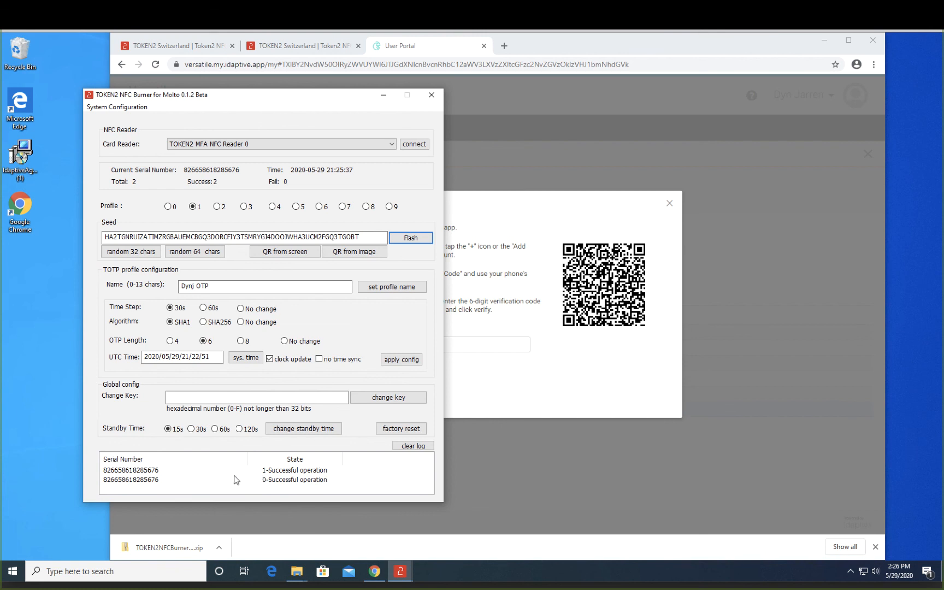
{"action": "mouse_move", "coordinate": [552, 406]}
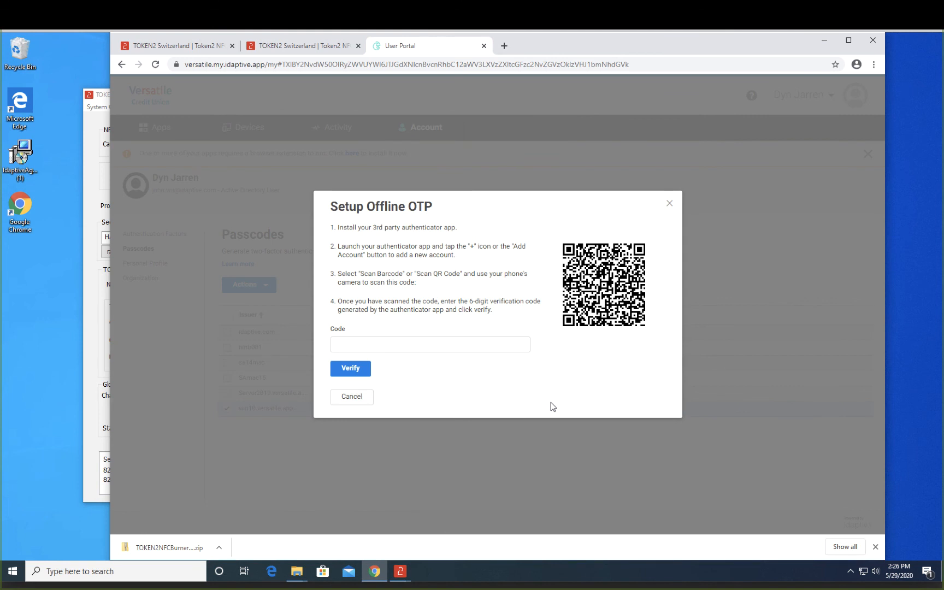
{"action": "mouse_move", "coordinate": [387, 384]}
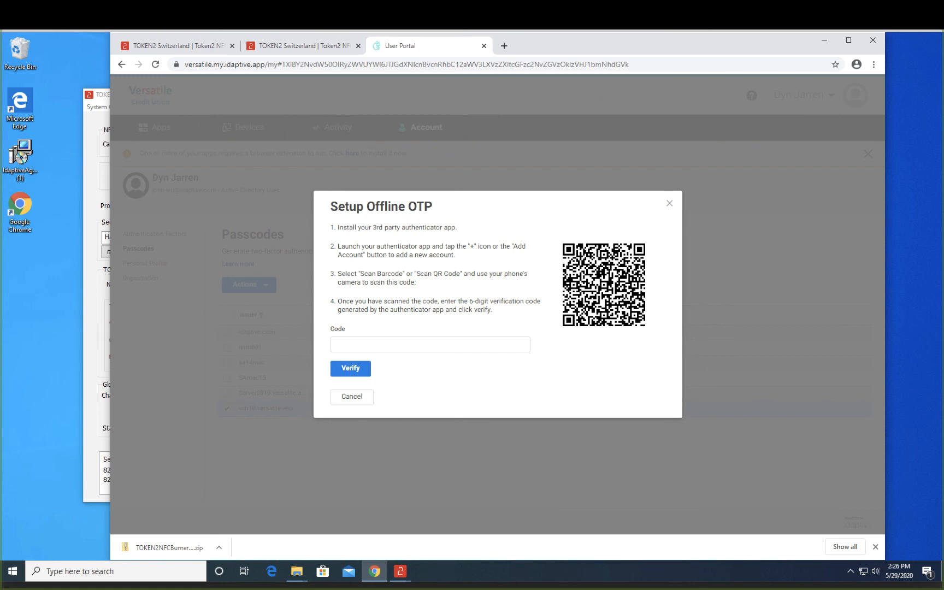
{"action": "left_click", "coordinate": [430, 344]}
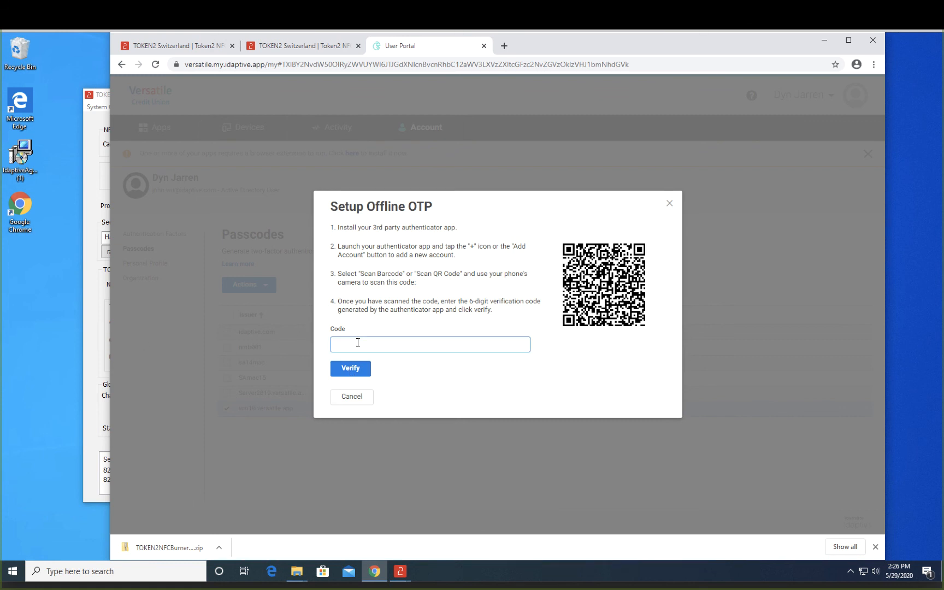
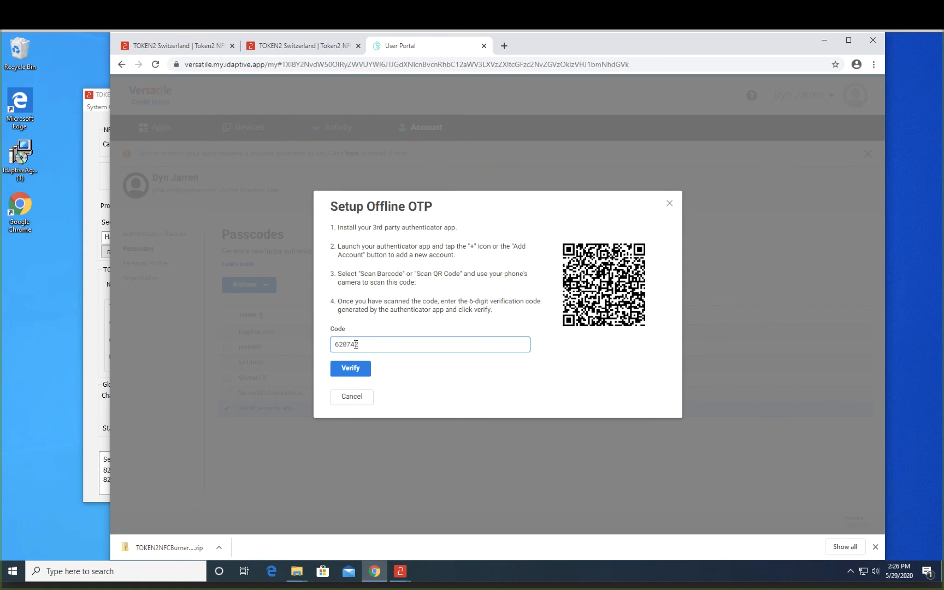
{"action": "left_click", "coordinate": [350, 368]}
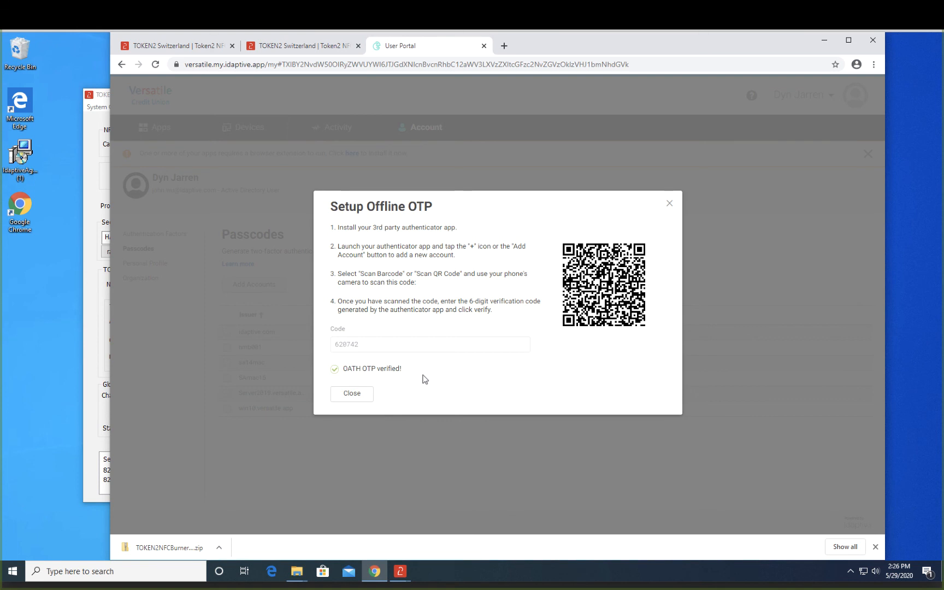